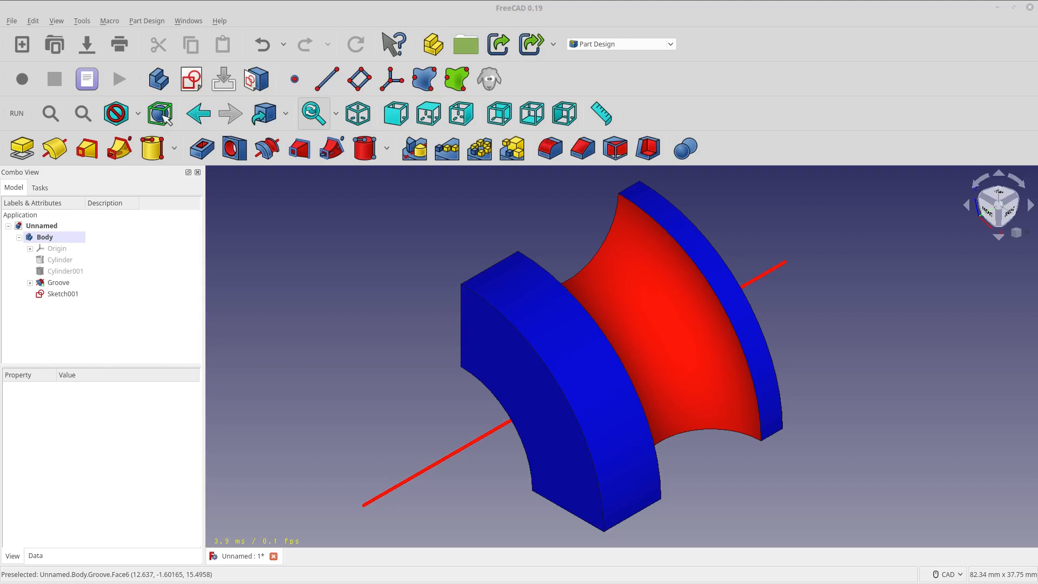
mouse_move(100, 363)
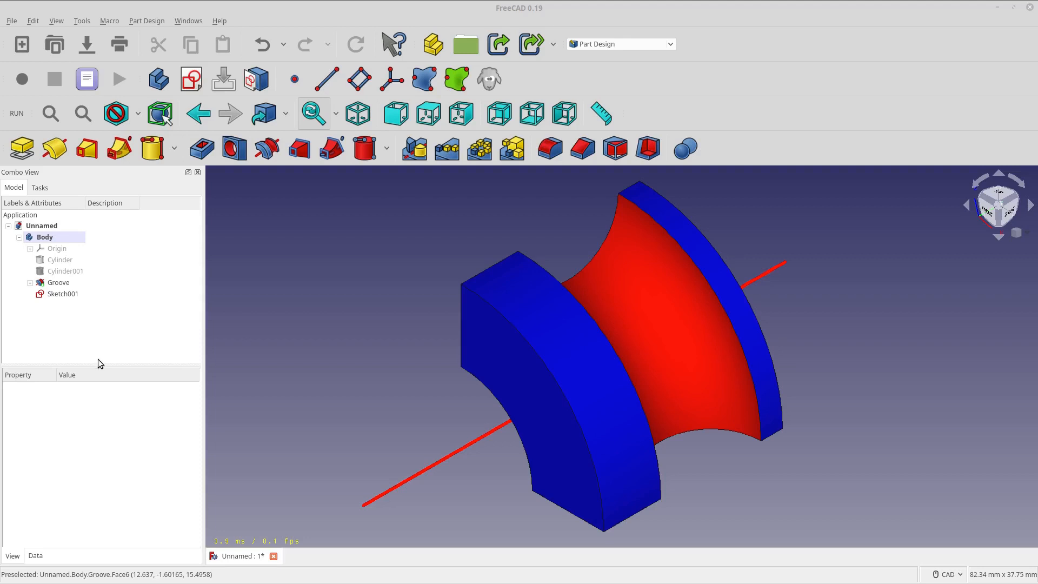
mouse_move(217, 283)
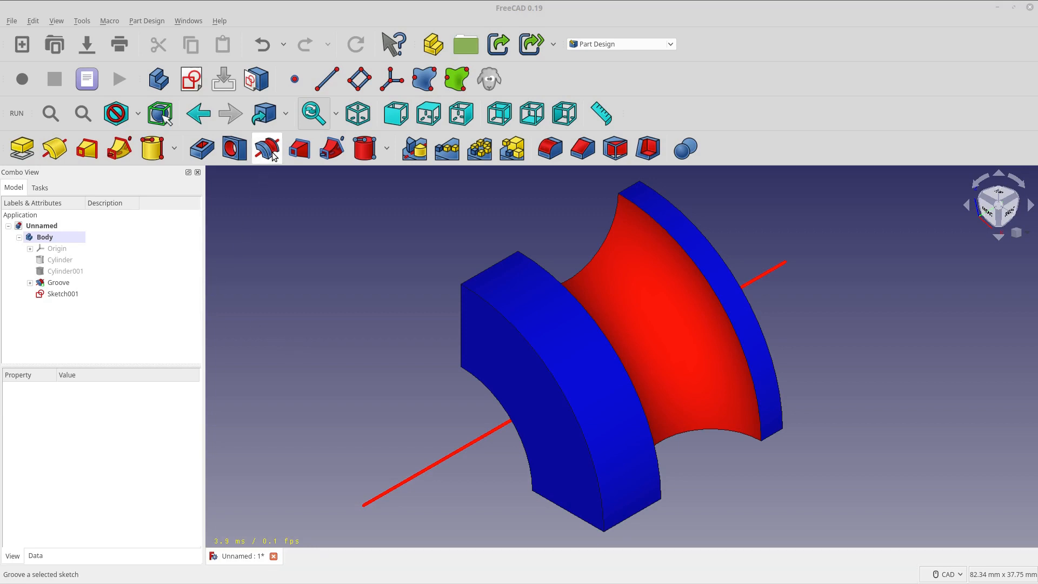
mouse_move(298, 241)
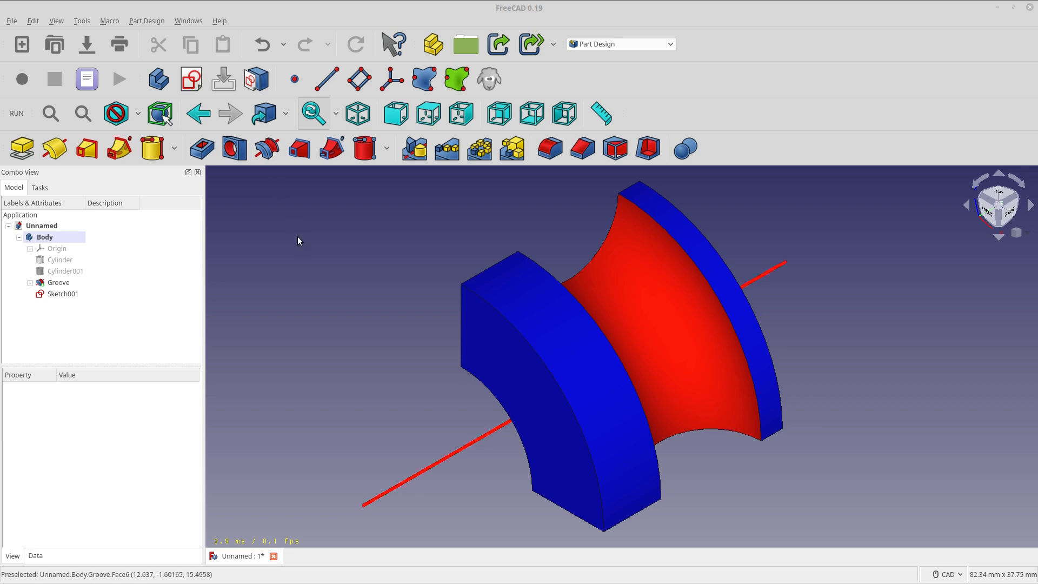
mouse_move(266, 148)
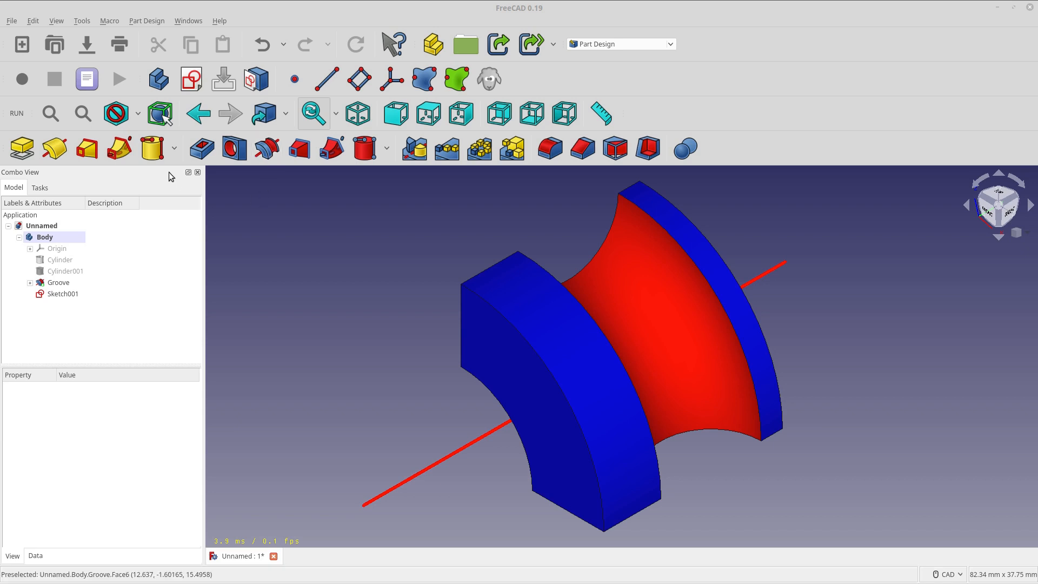
mouse_move(231, 215)
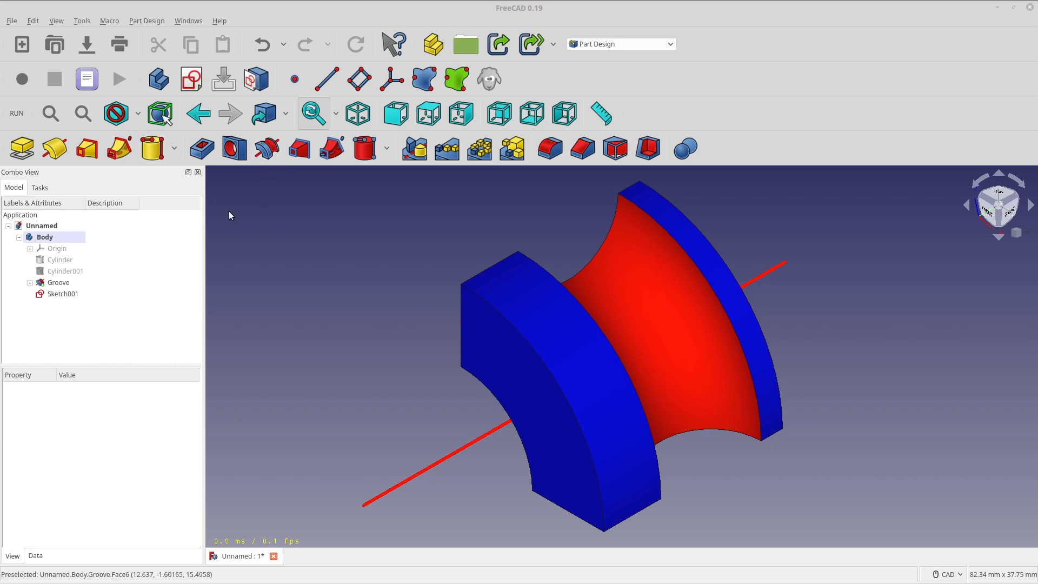
mouse_move(266, 148)
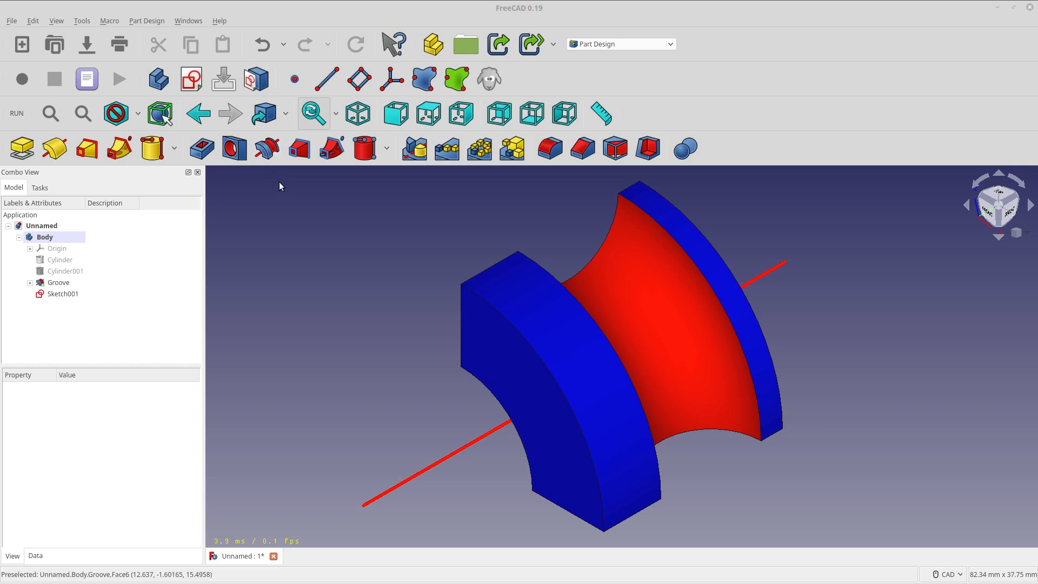
mouse_move(281, 209)
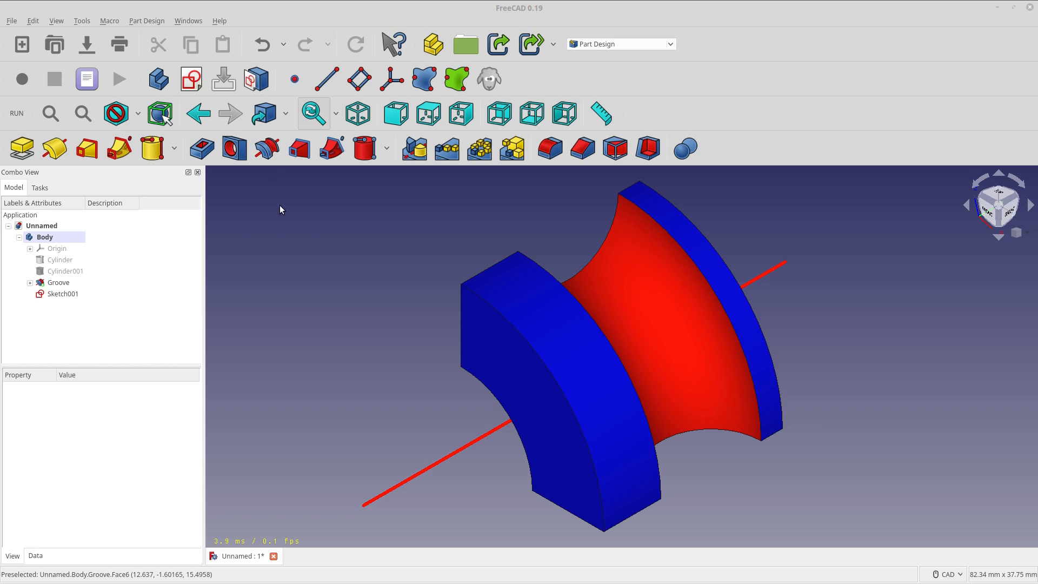
mouse_move(278, 214)
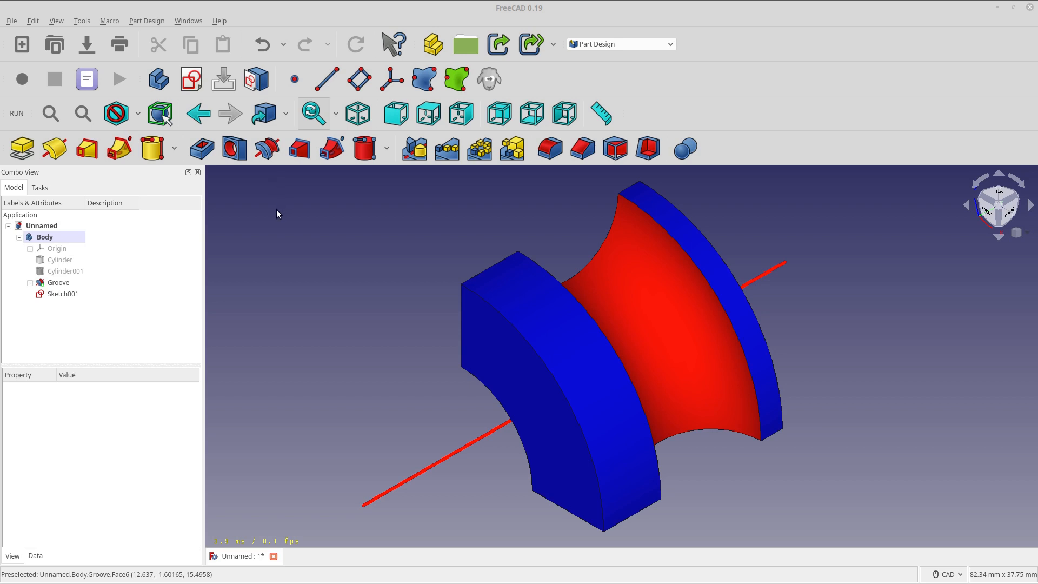
mouse_move(268, 170)
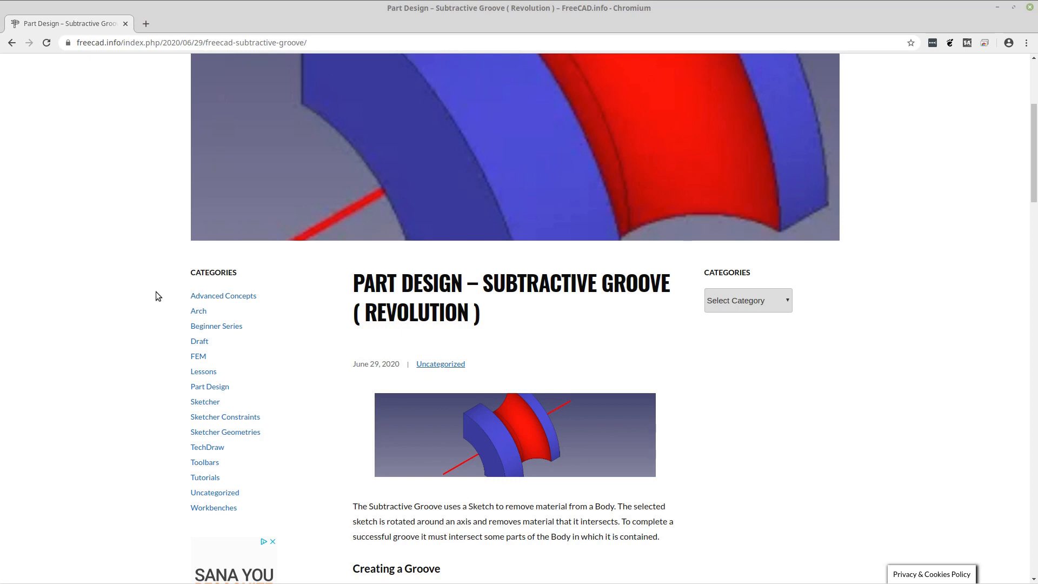
mouse_move(82, 82)
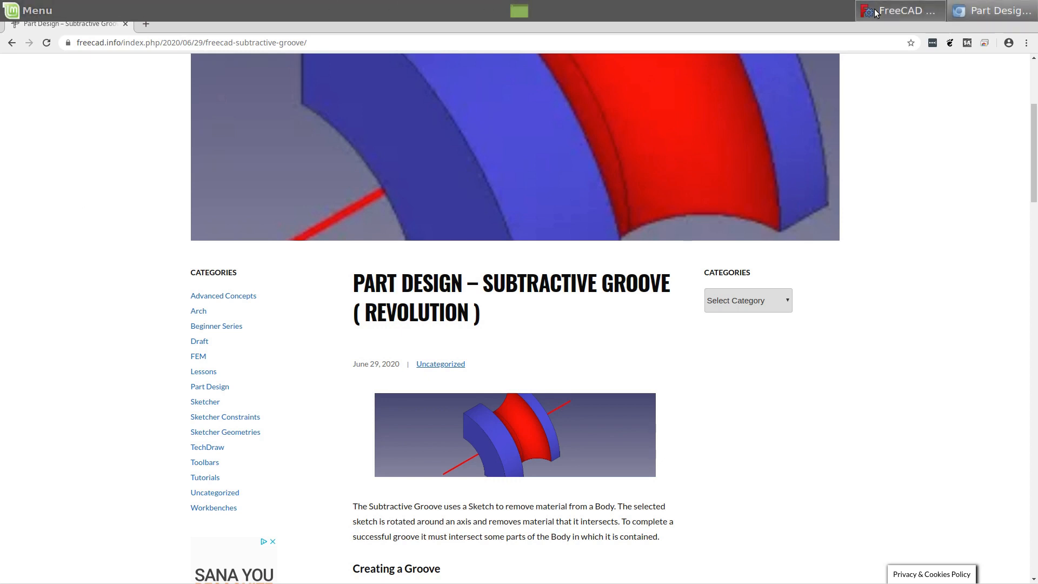
- Return from the browser's groove article to the FreeCAD window
click(906, 11)
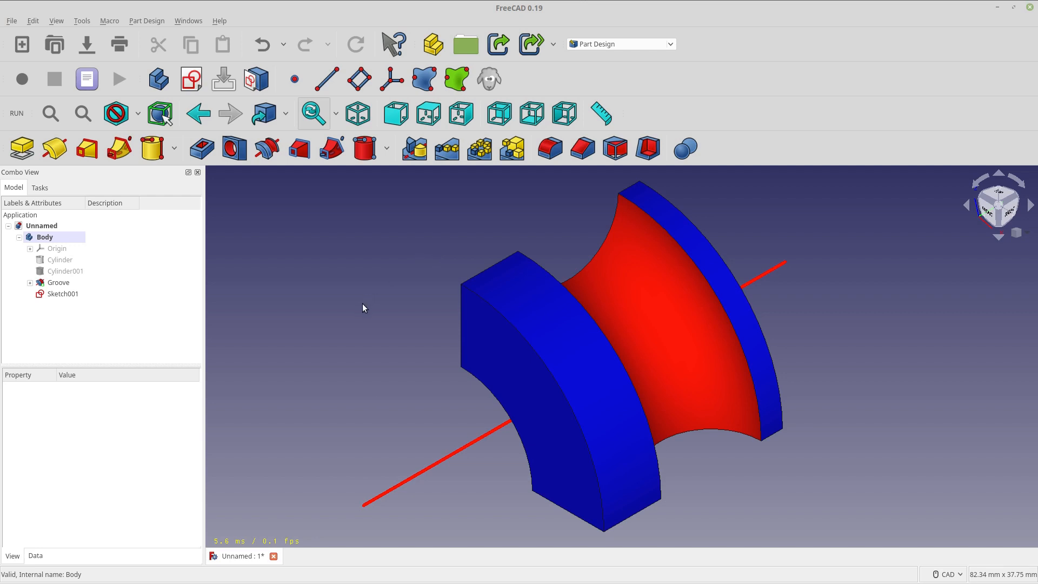
mouse_move(356, 312)
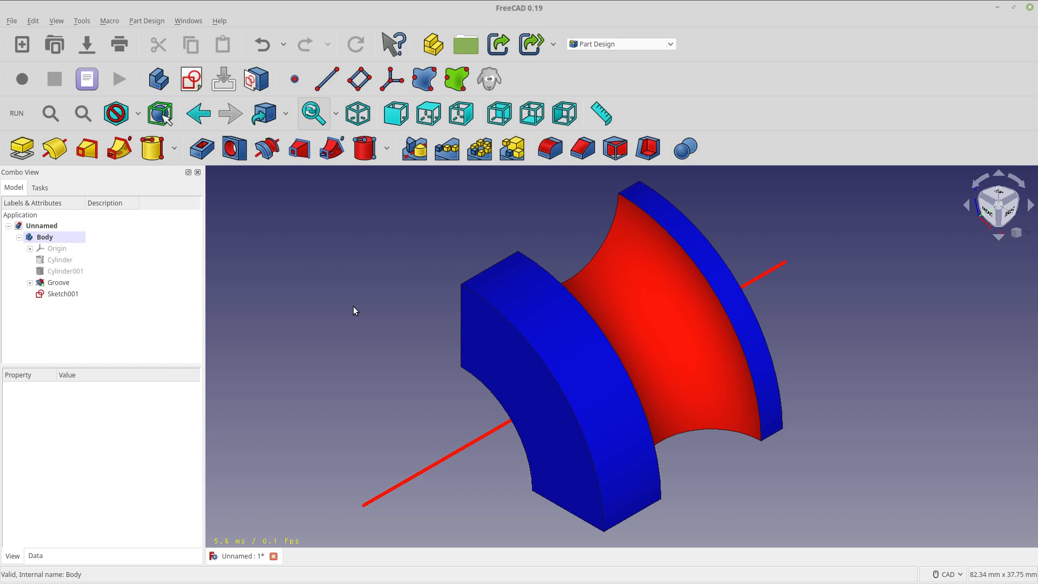
mouse_move(274, 333)
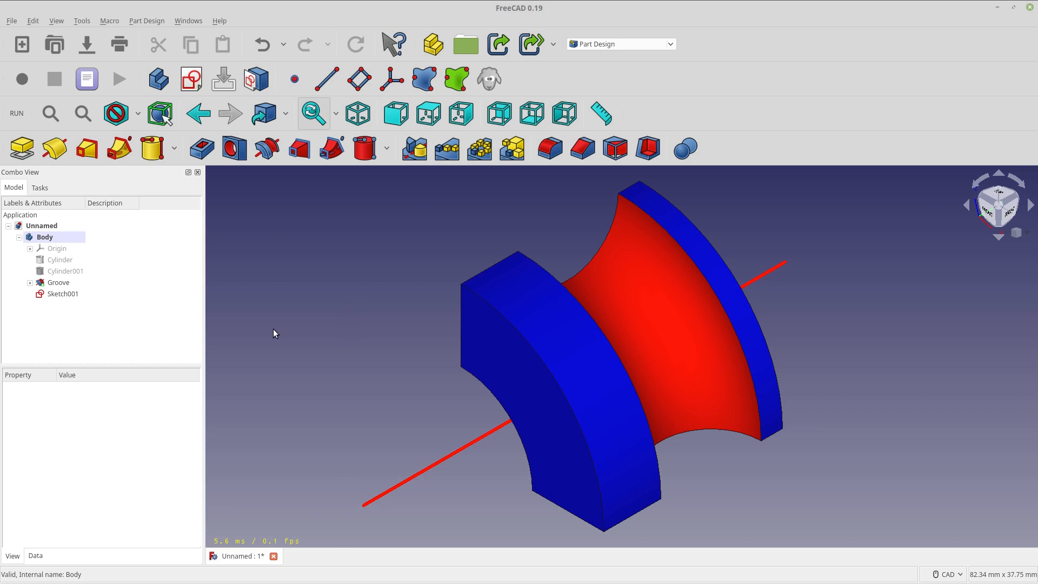
mouse_move(197, 355)
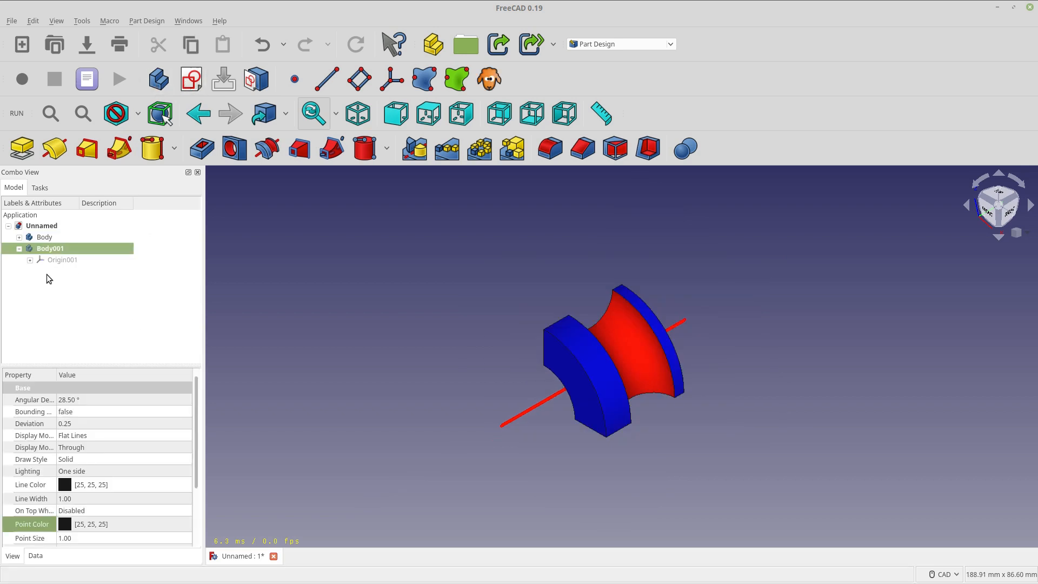
mouse_move(21, 44)
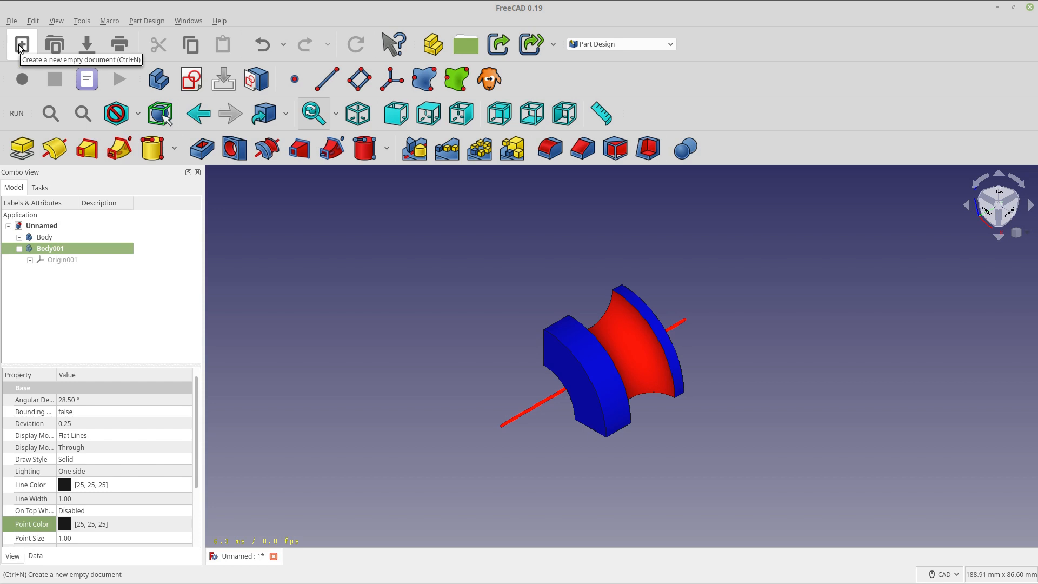
- Create a new document with an additive quarter cylinder on the XZ plane, 90° angle, 20 mm radius and height
click(22, 45)
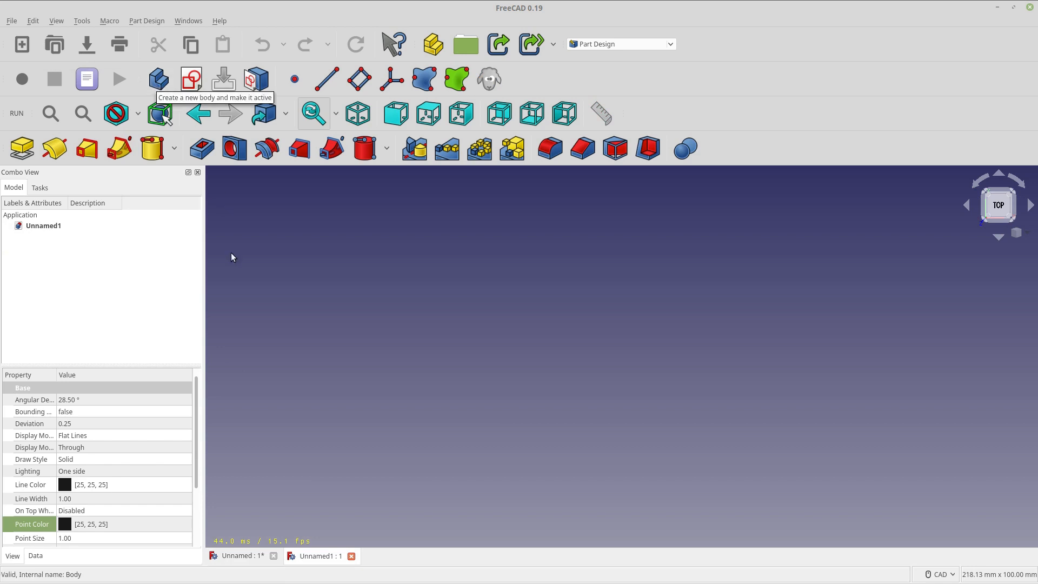
mouse_move(152, 148)
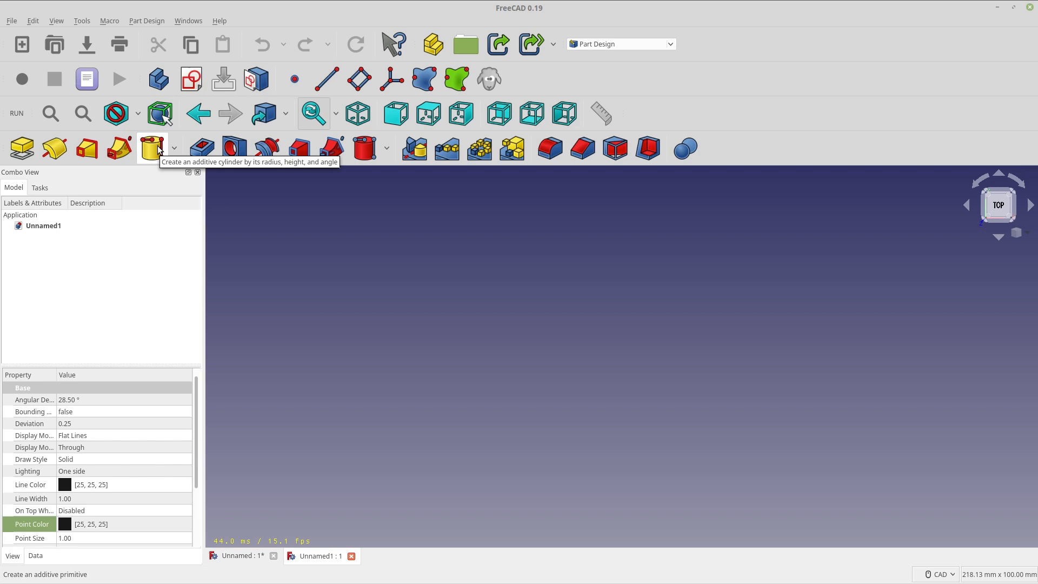
click(151, 147)
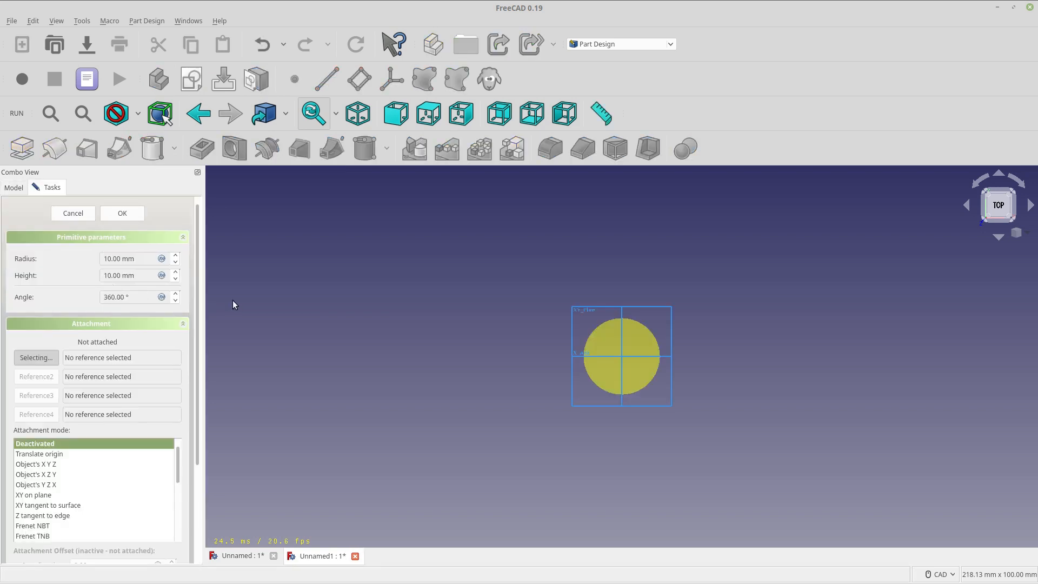
mouse_move(293, 373)
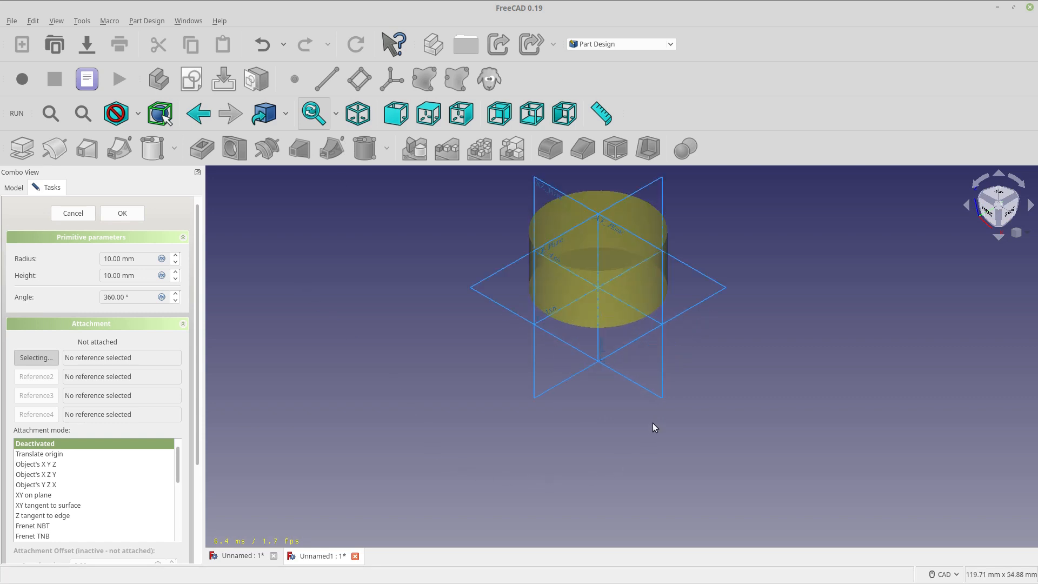
mouse_move(49, 114)
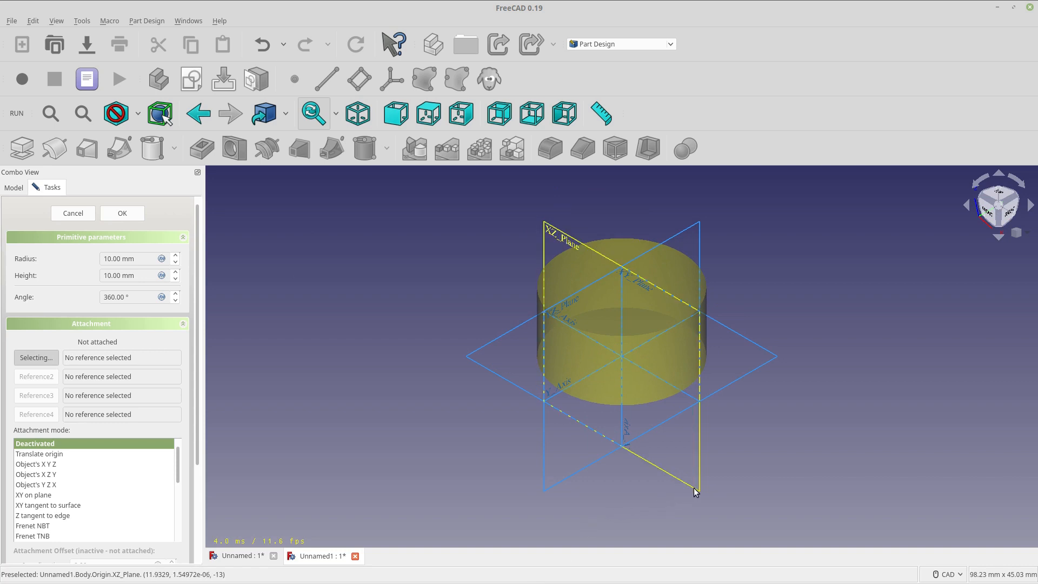
click(33, 495)
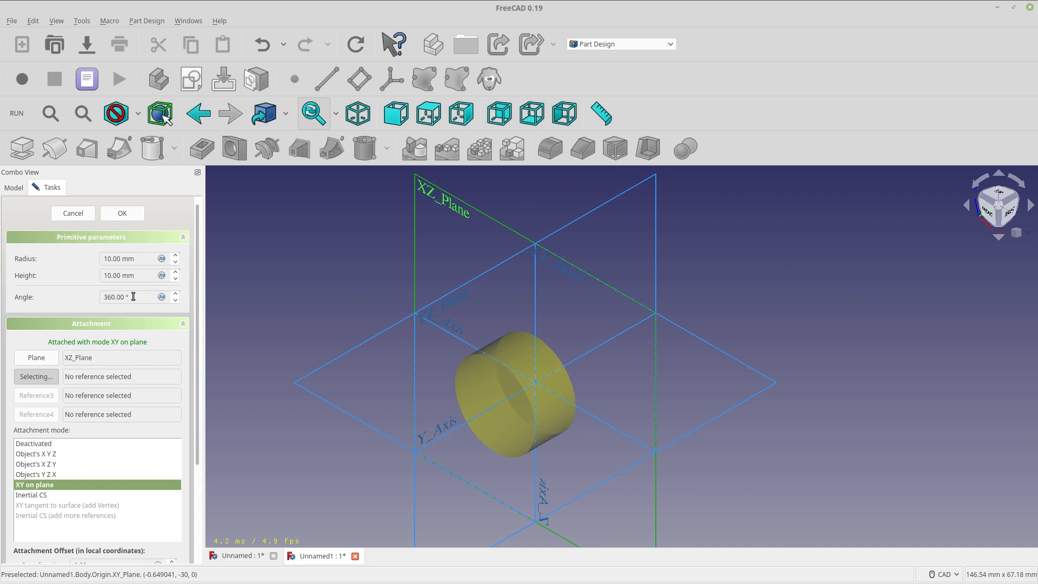
text(90)
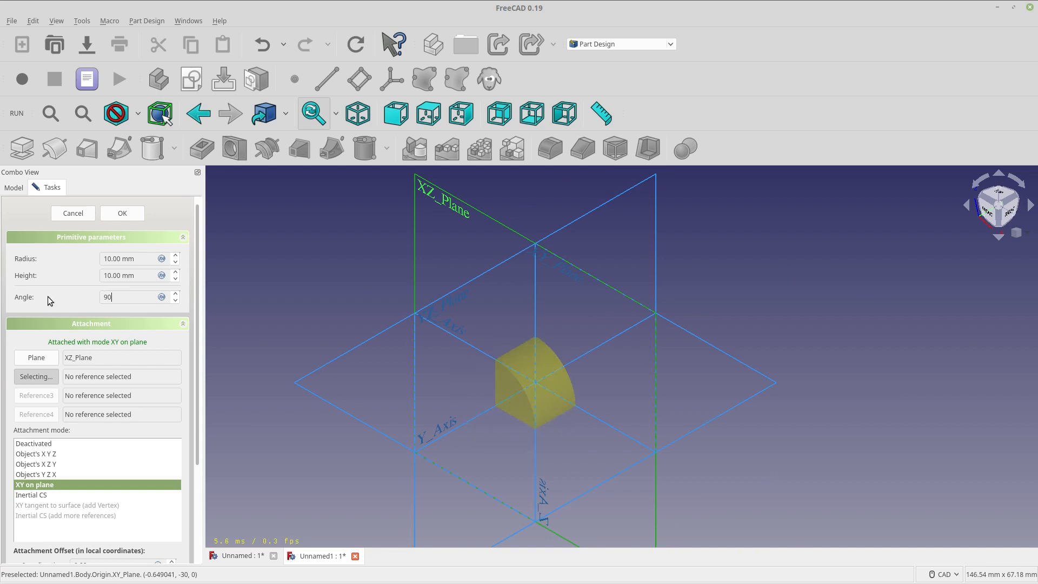
mouse_move(69, 346)
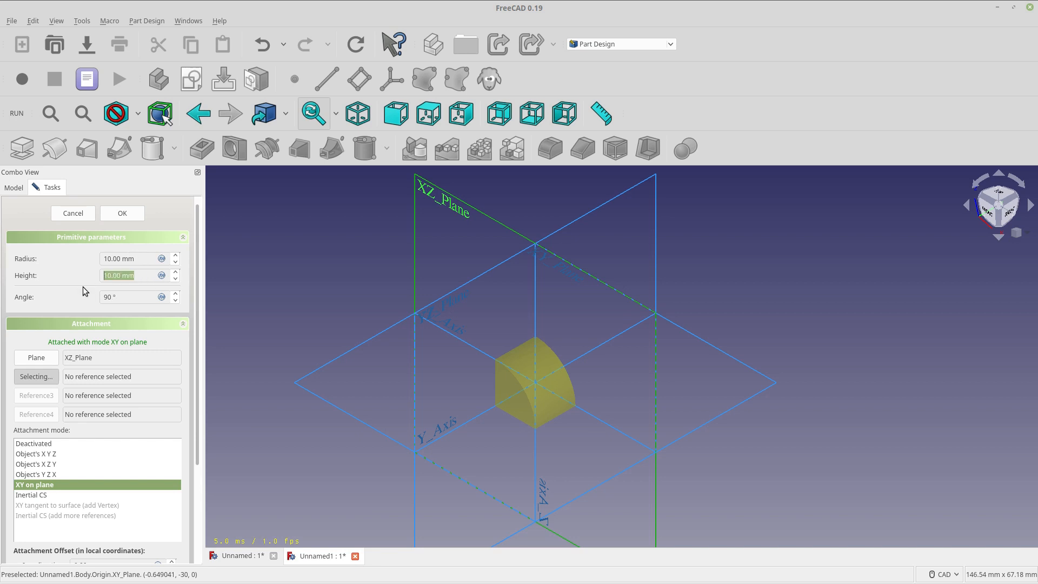
text(50)
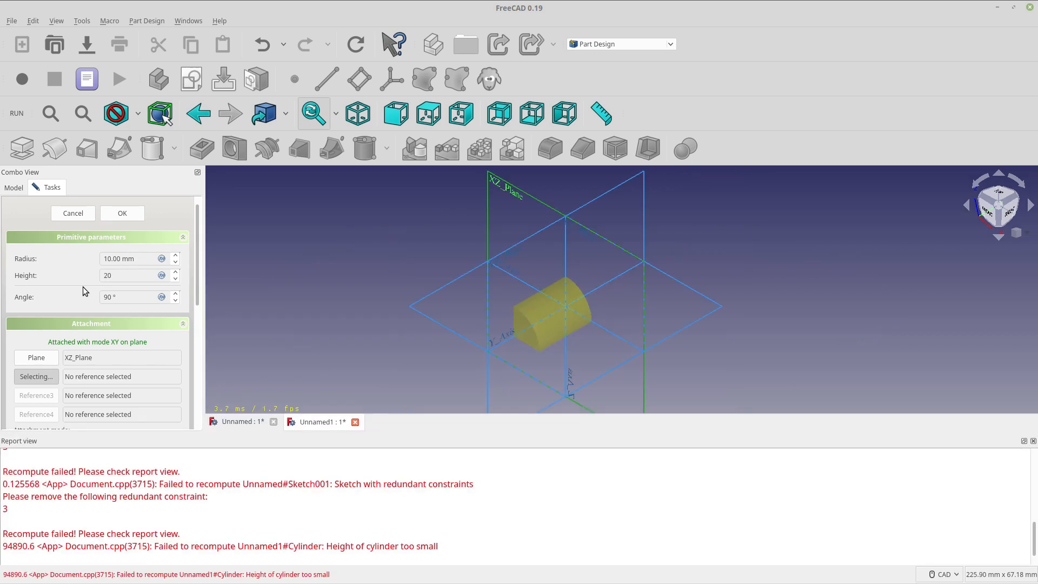
mouse_move(300, 313)
text(20)
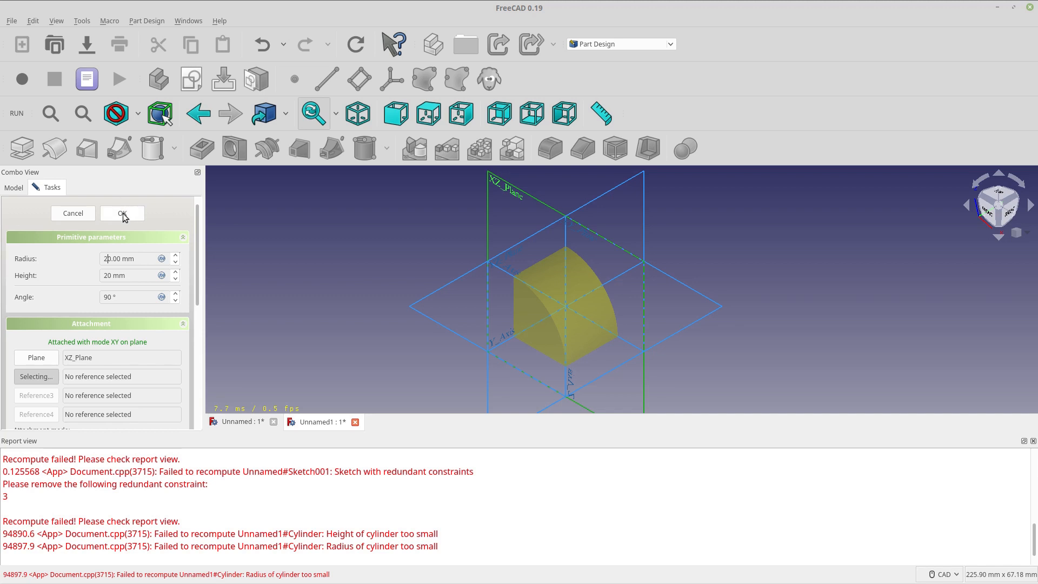
click(121, 213)
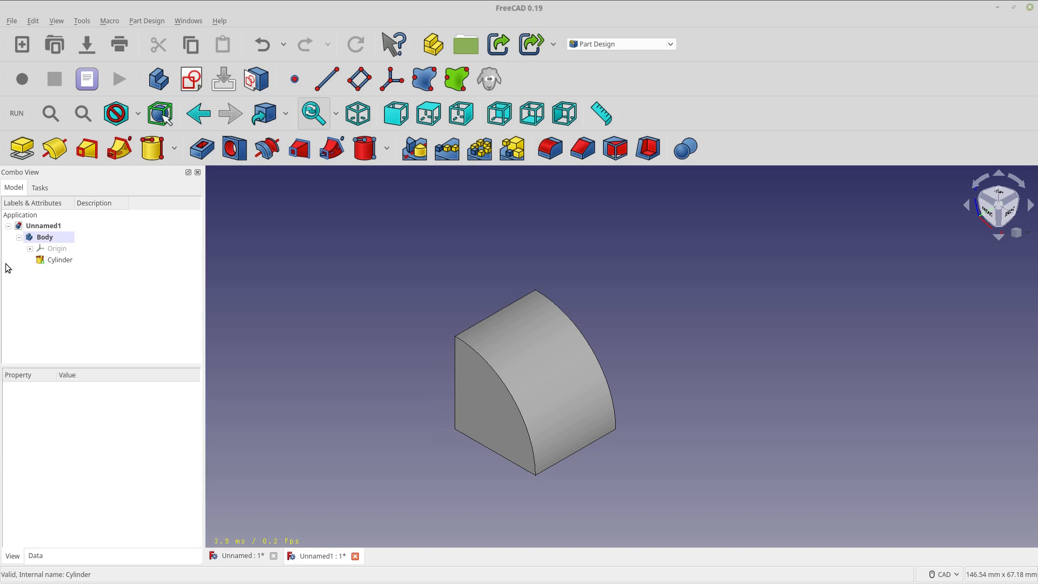
- Cut a subtractive cylinder, 10 mm radius and 20 mm high on the XZ plane, from the quarter cylinder
click(59, 259)
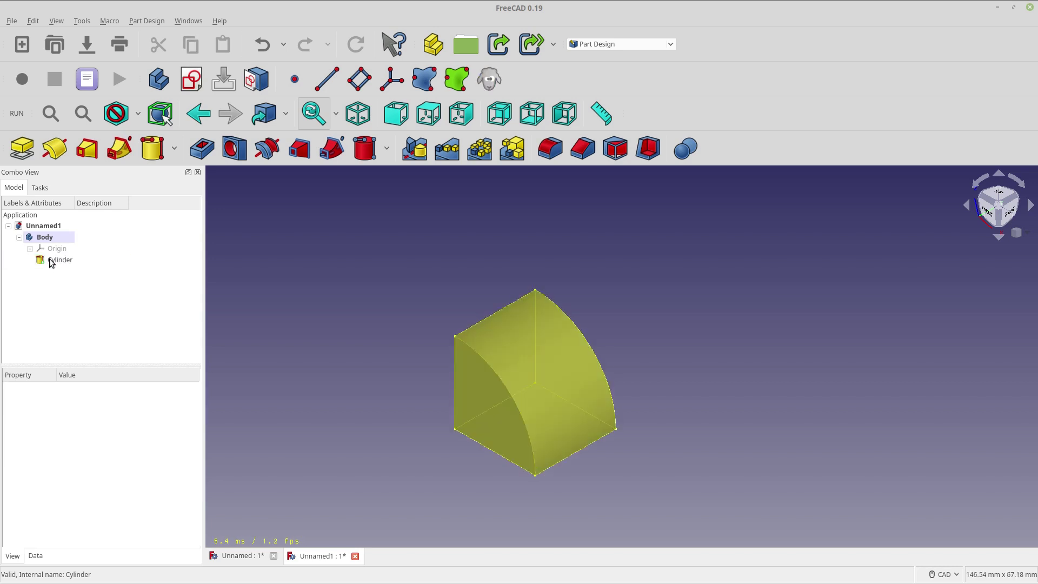
click(311, 326)
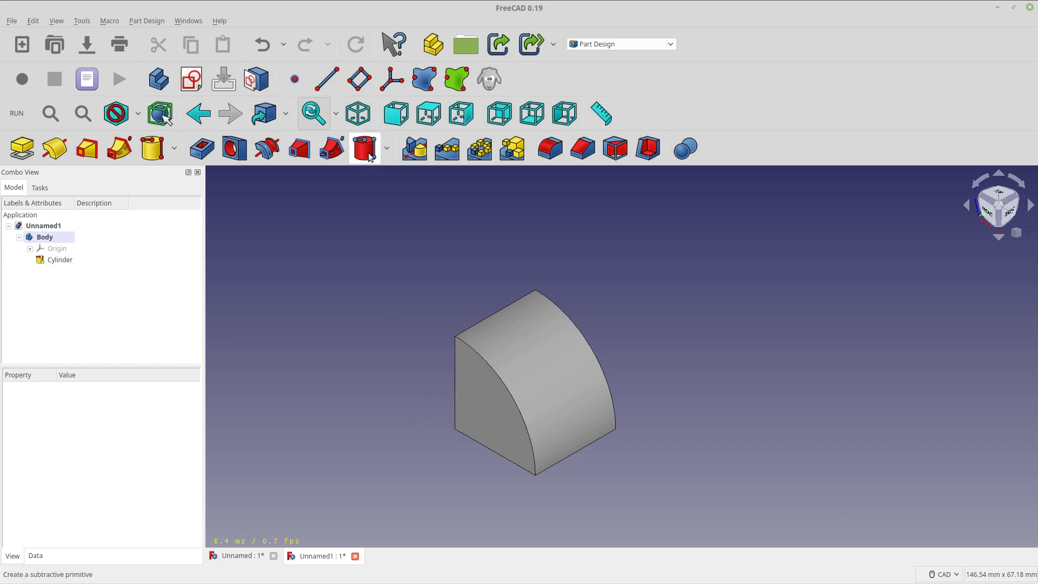
click(365, 148)
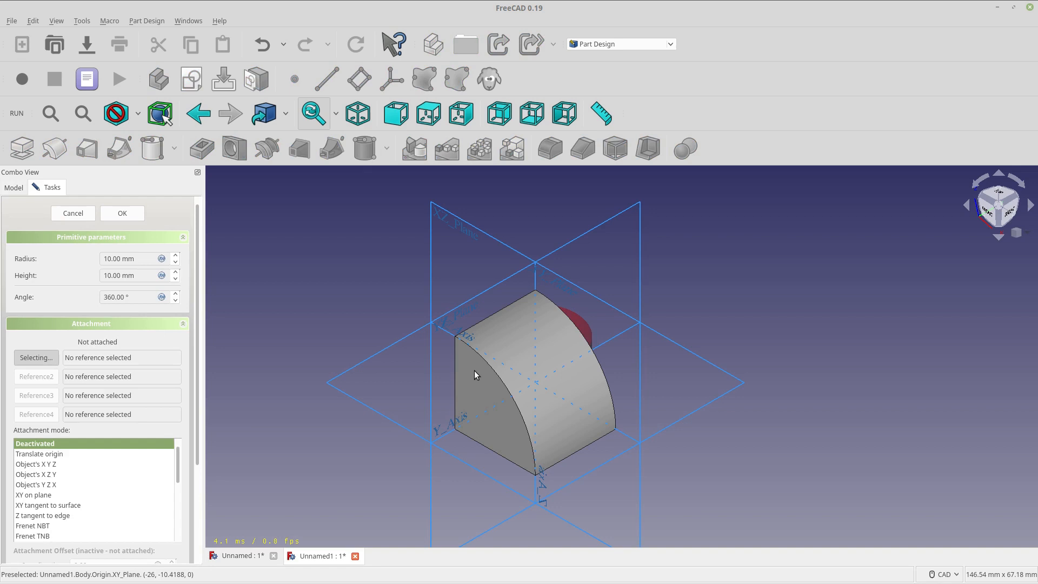
mouse_move(508, 253)
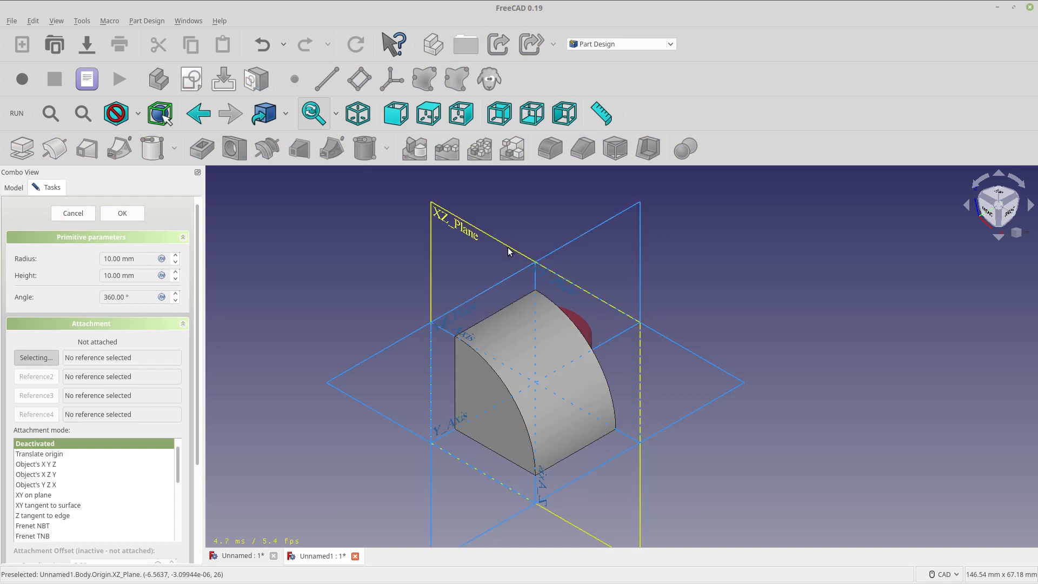
click(33, 495)
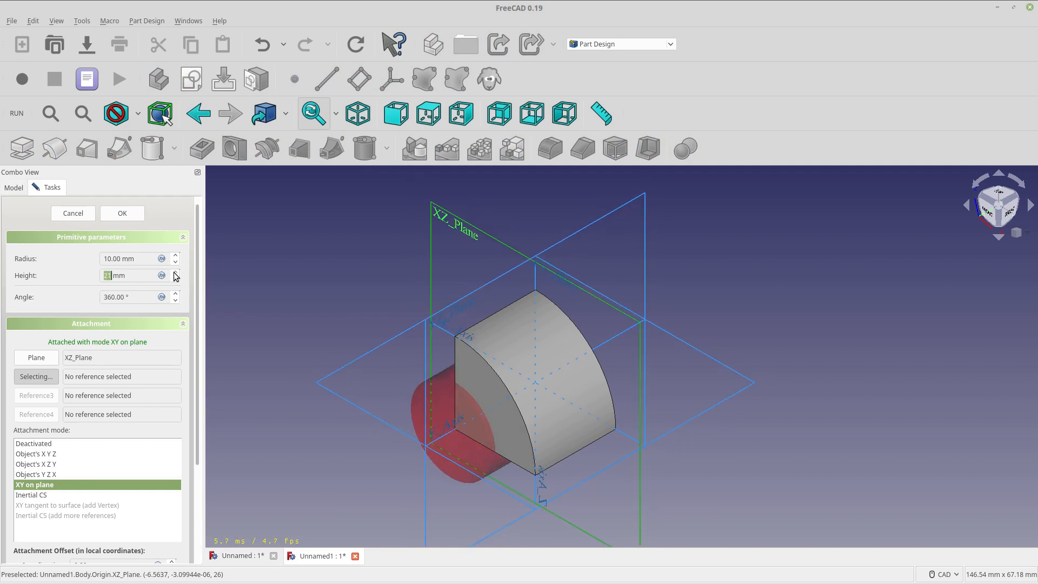
mouse_move(178, 283)
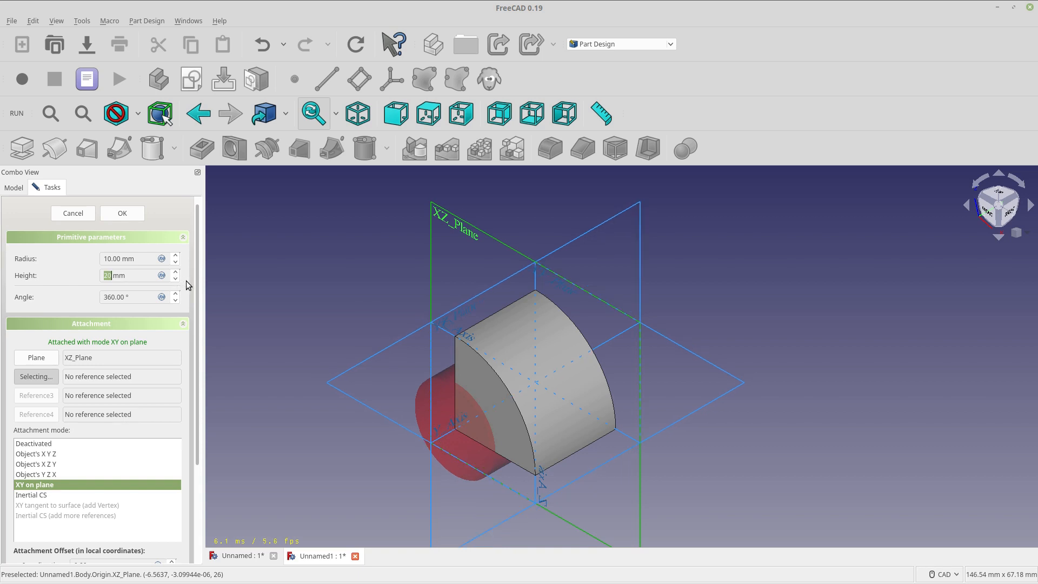
mouse_move(113, 338)
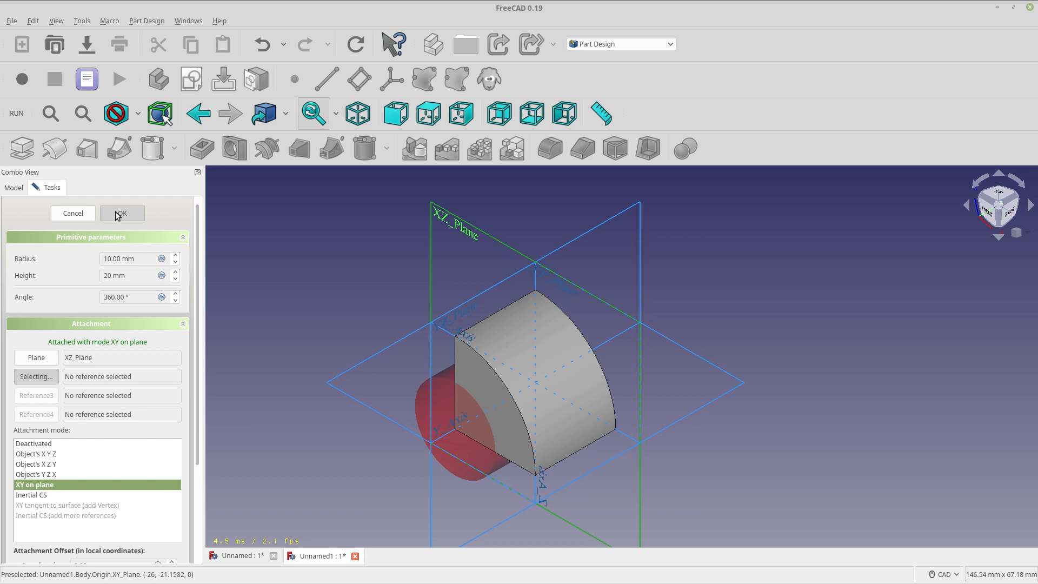
click(121, 213)
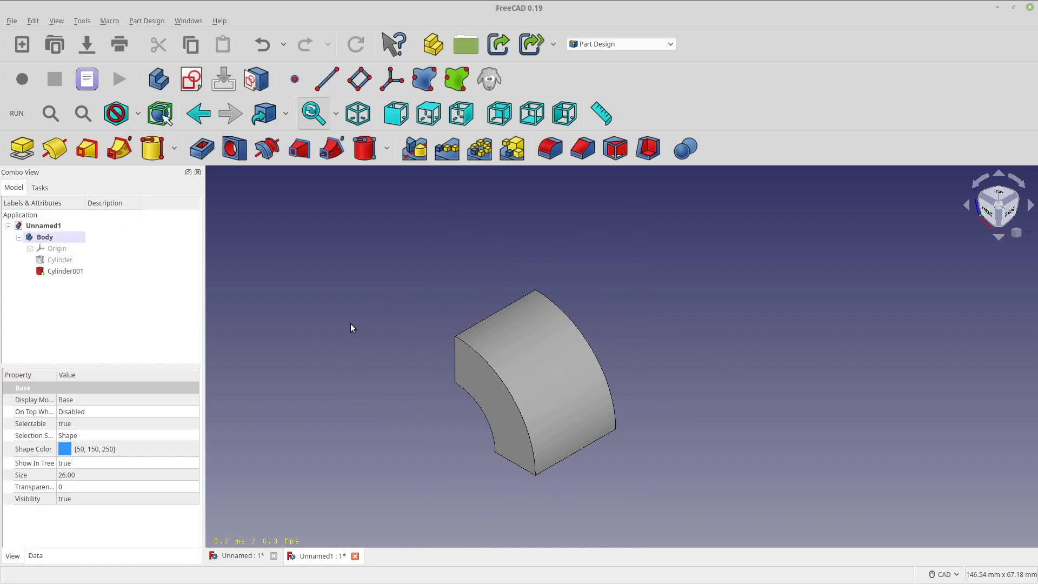
mouse_move(305, 428)
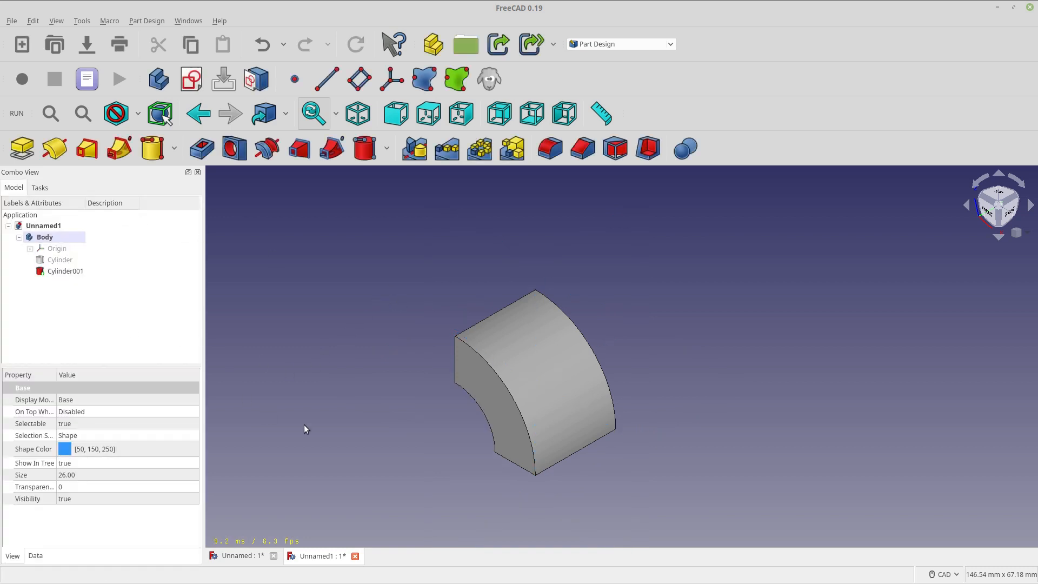
mouse_move(242, 566)
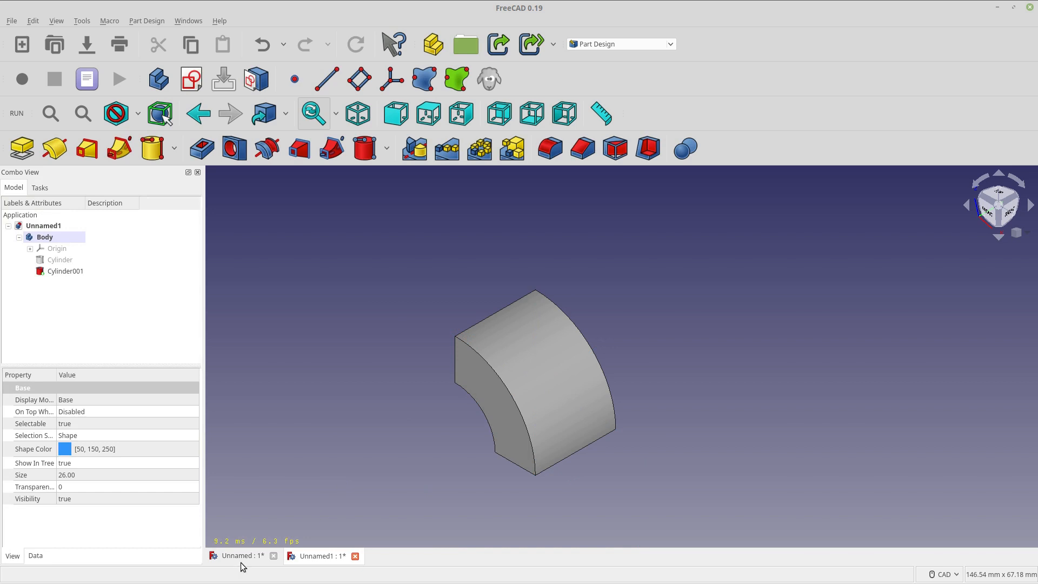
- Compare with the reference groove document and return to the quarter-cylinder document
click(320, 556)
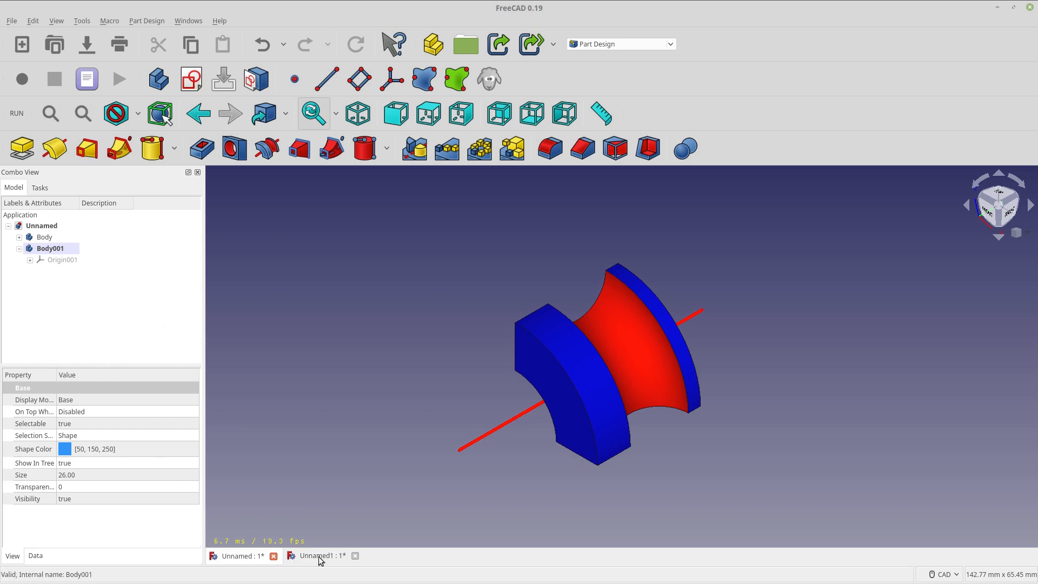
click(322, 556)
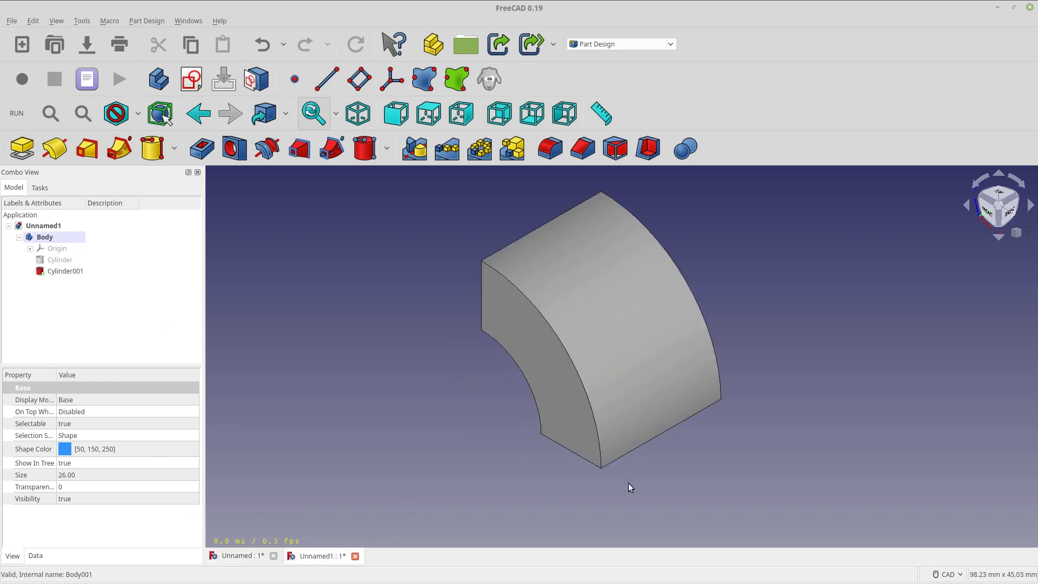
mouse_move(750, 448)
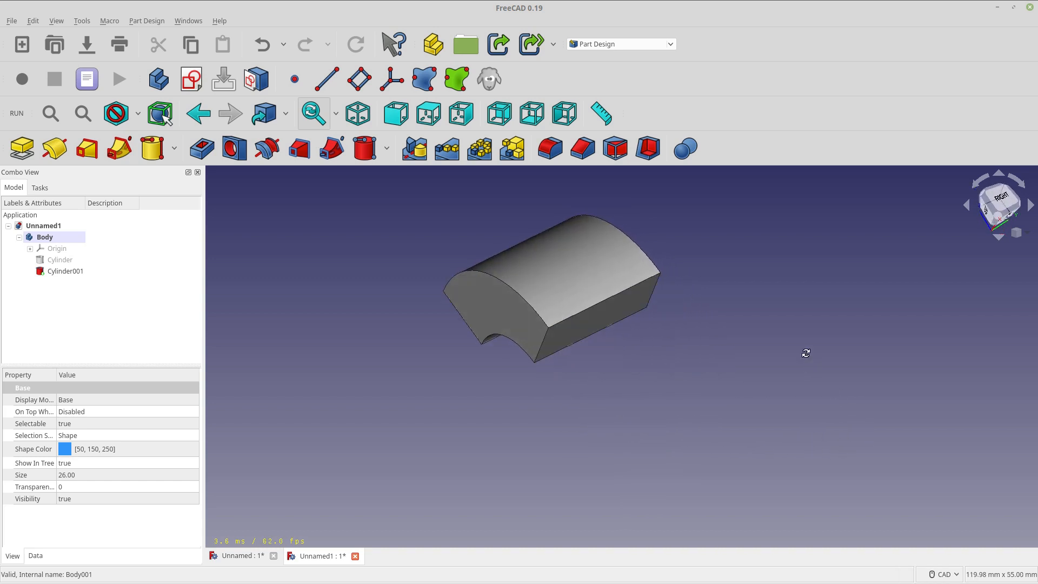
- Sketch a circle constrained onto the body's outer straight edge and tilt the view to see it in 3D
click(568, 314)
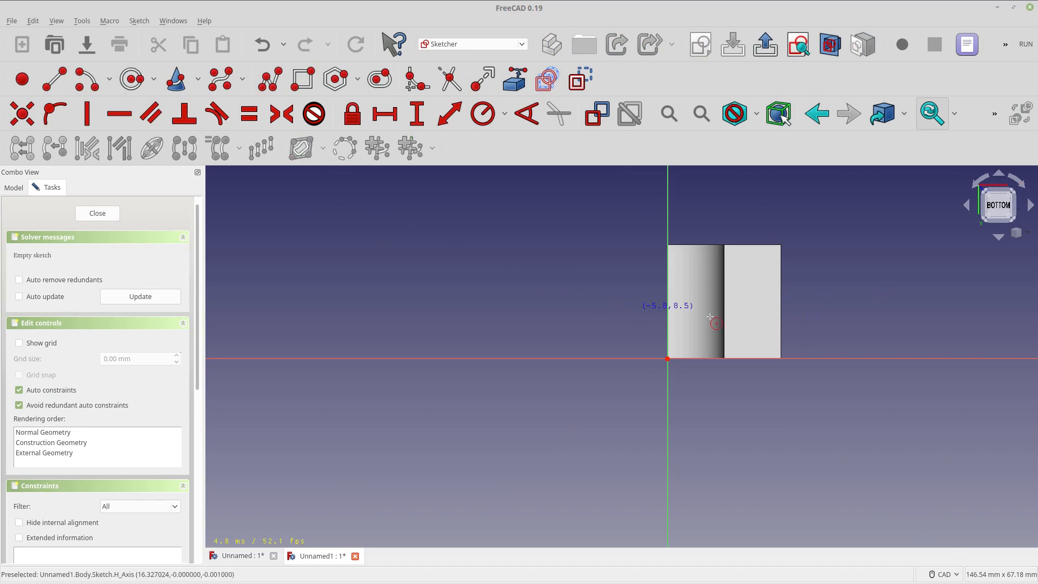
mouse_move(793, 333)
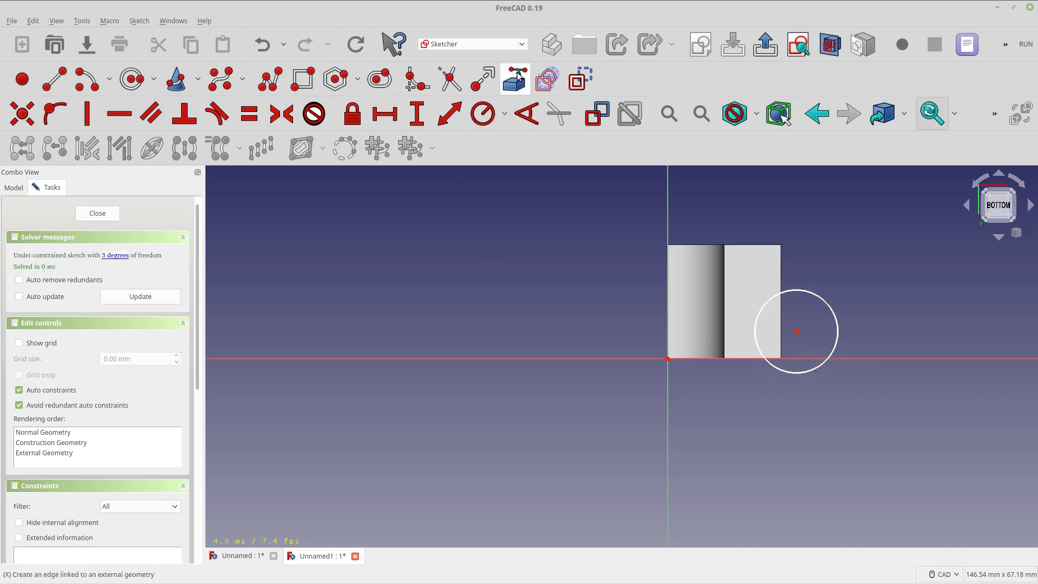
mouse_move(744, 304)
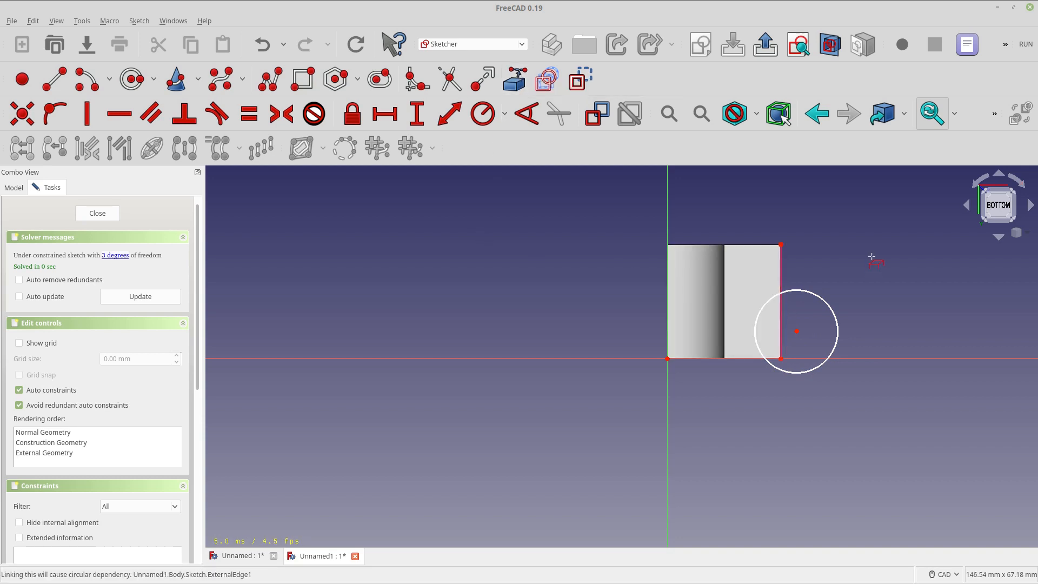
mouse_move(795, 334)
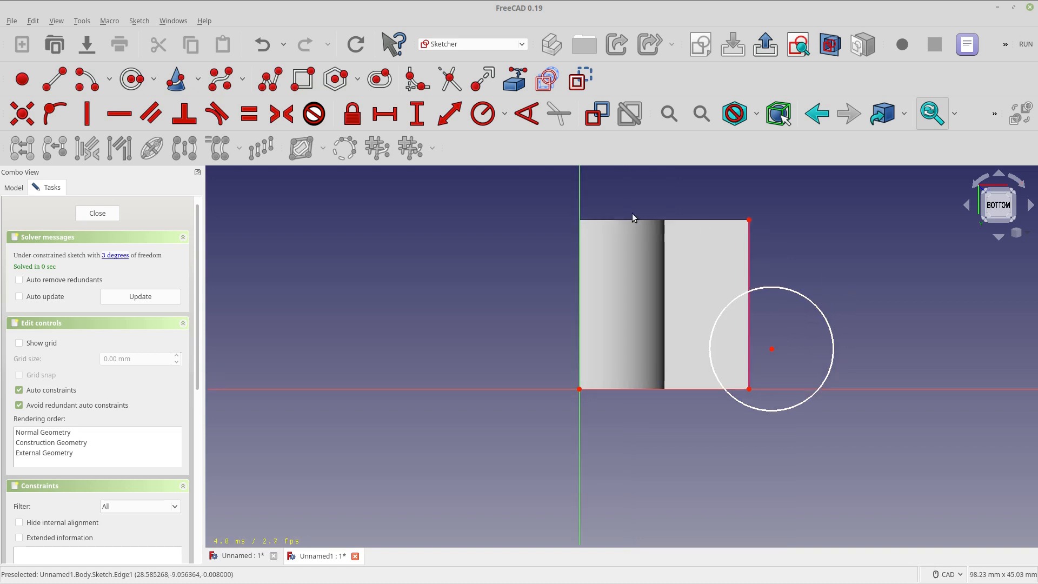
mouse_move(515, 79)
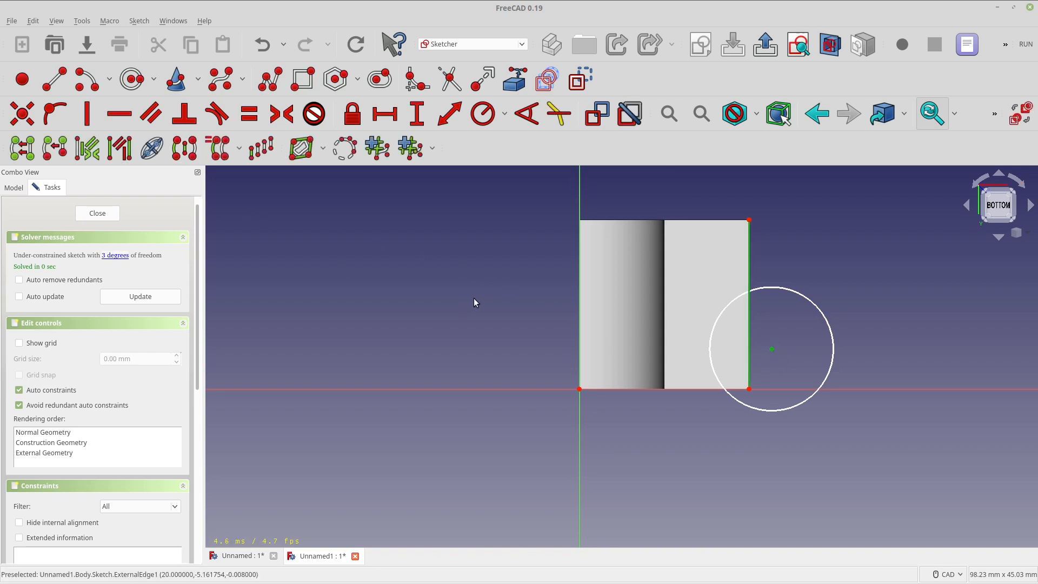
mouse_move(748, 261)
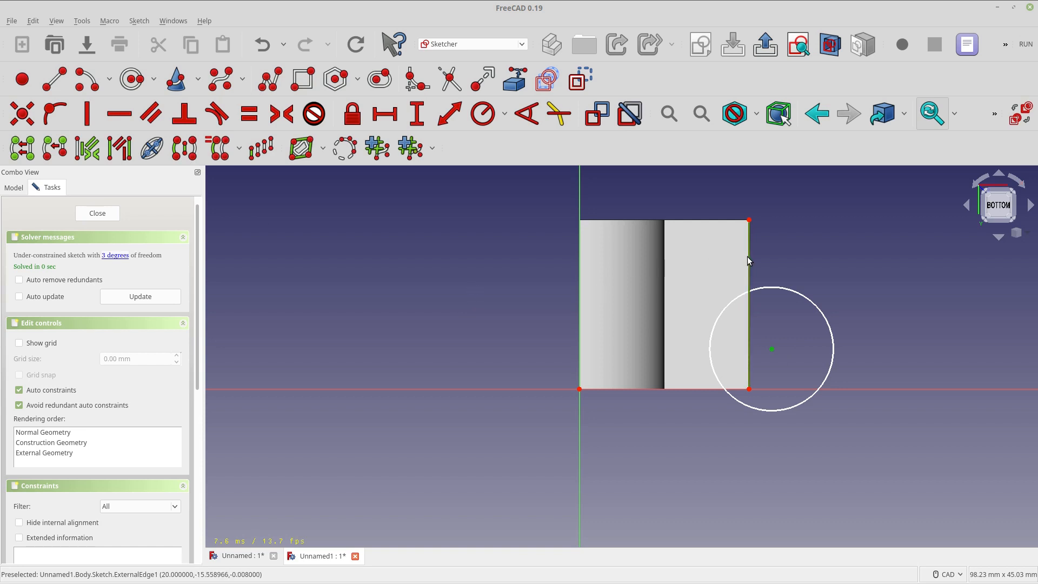
mouse_move(744, 262)
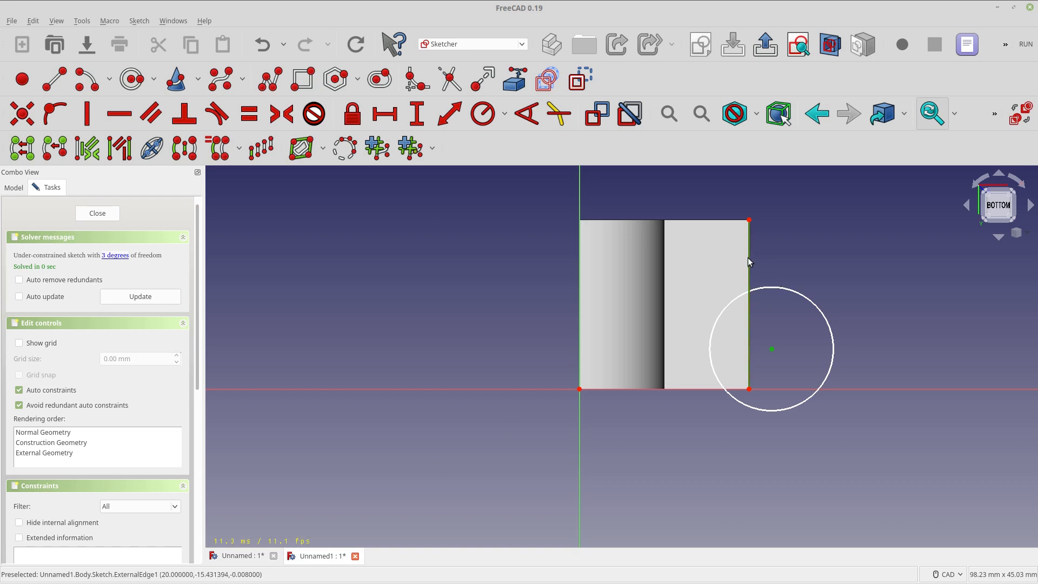
drag(748, 265, 733, 219)
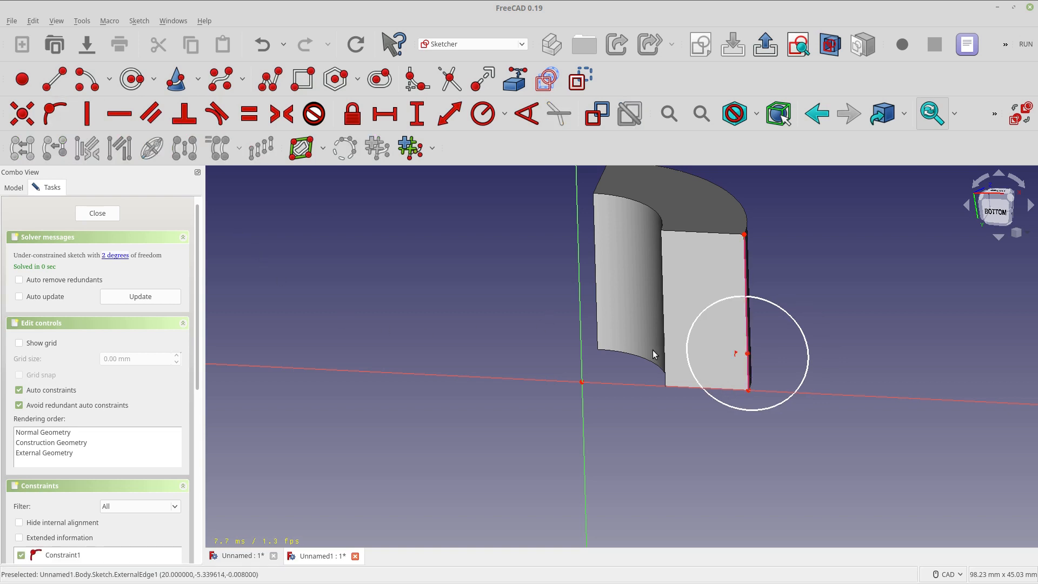
mouse_move(763, 376)
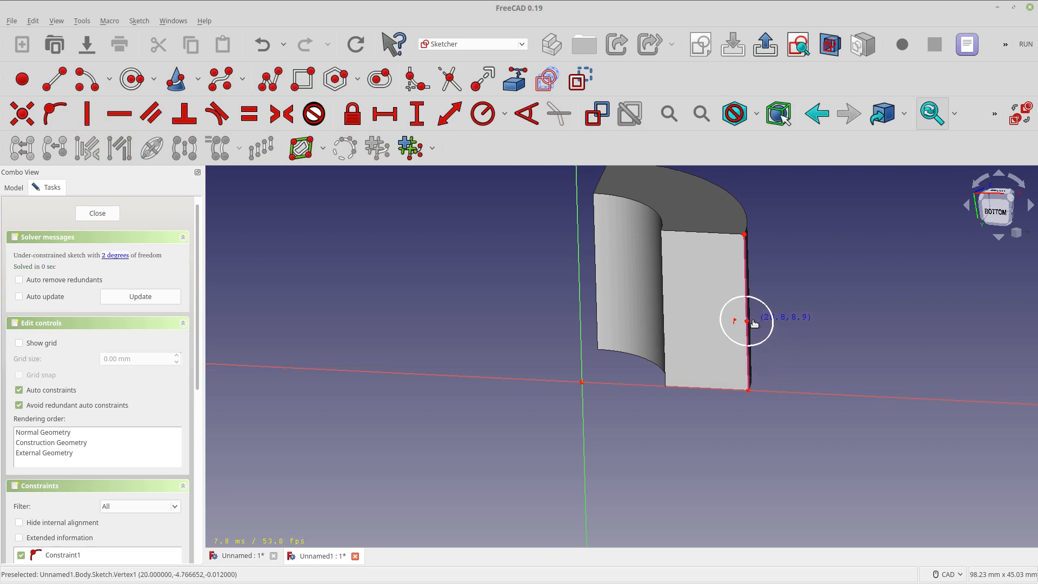
mouse_move(775, 357)
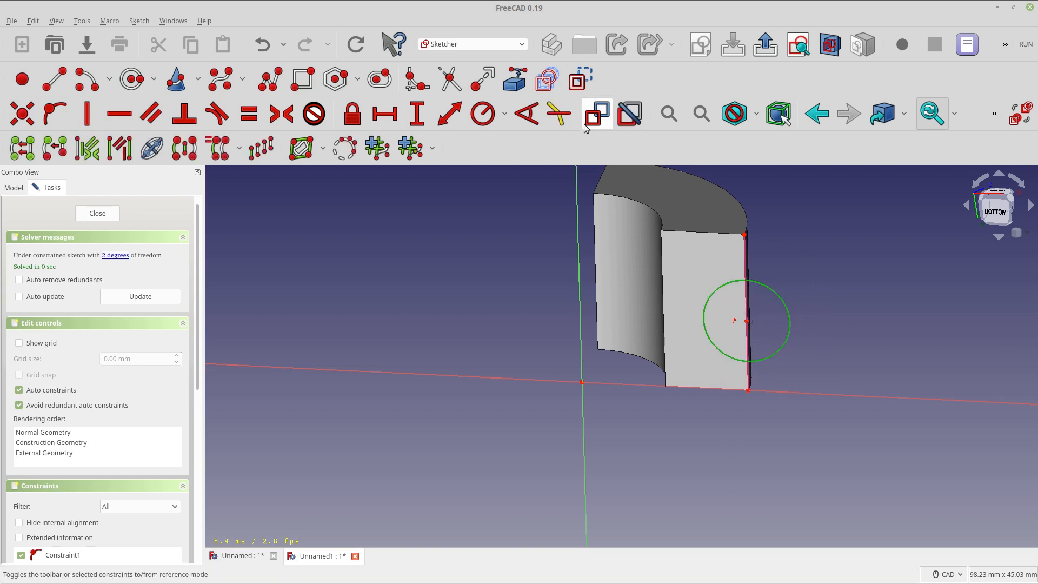
- Constrain the sketched circle to a 5 mm radius, leaving one degree of freedom
click(482, 113)
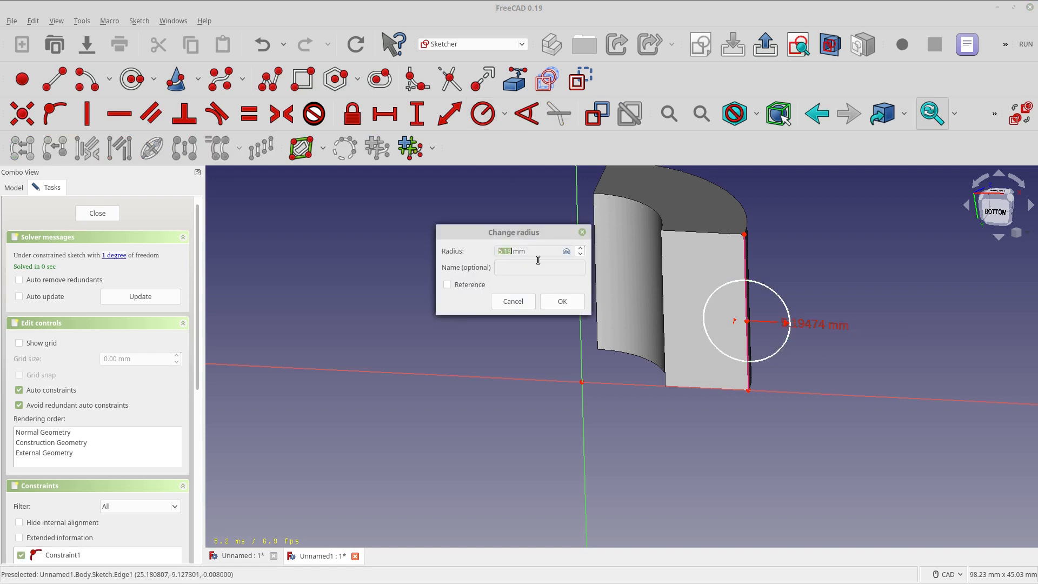
text(6 mm)
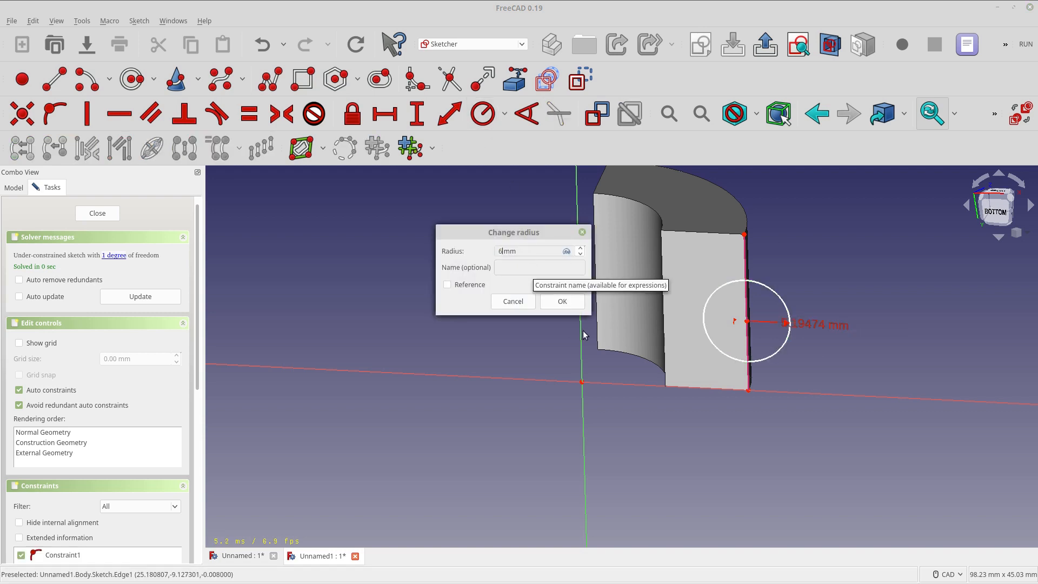
click(562, 300)
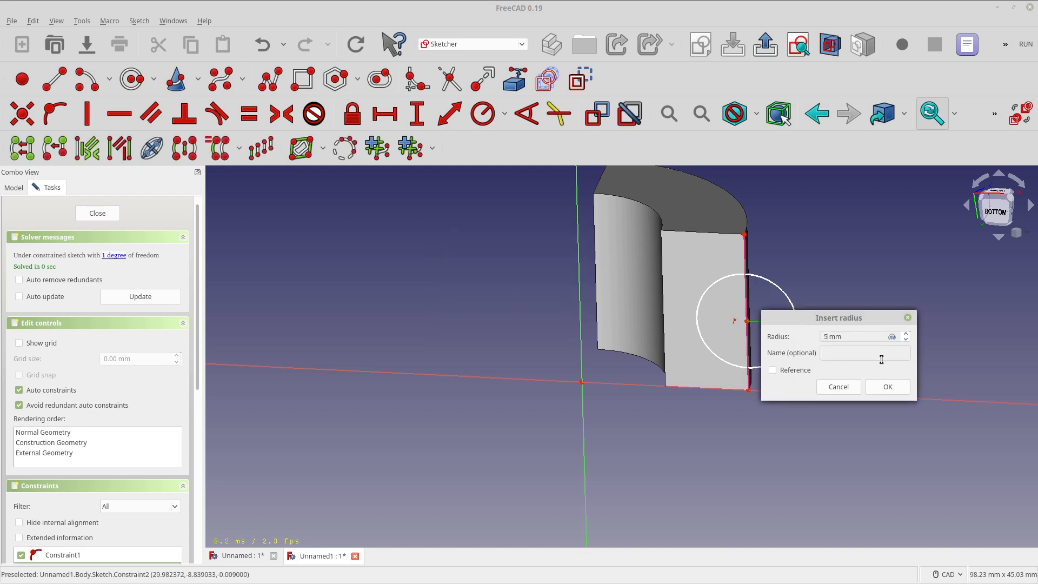
click(886, 386)
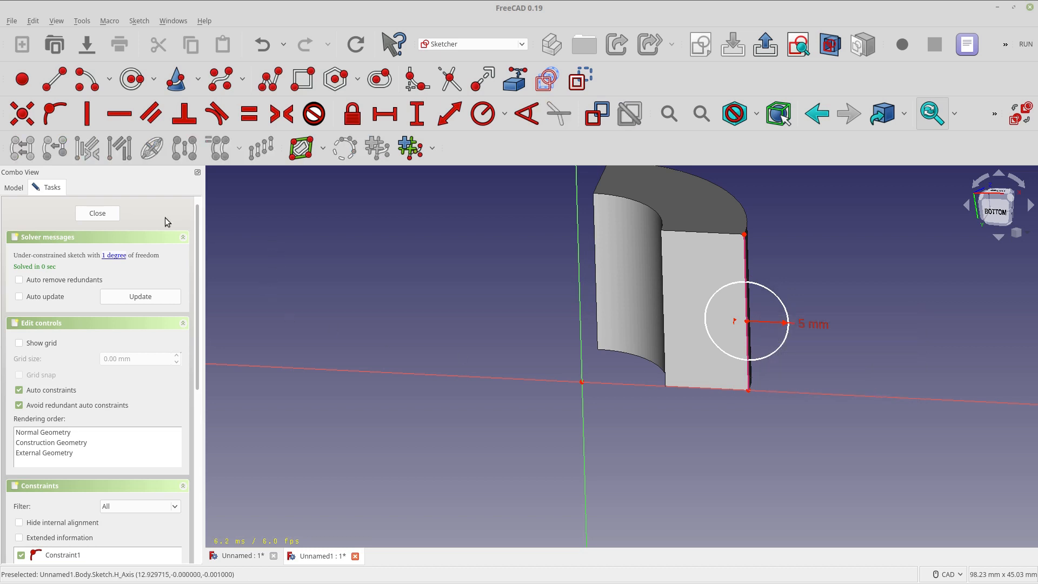
mouse_move(828, 223)
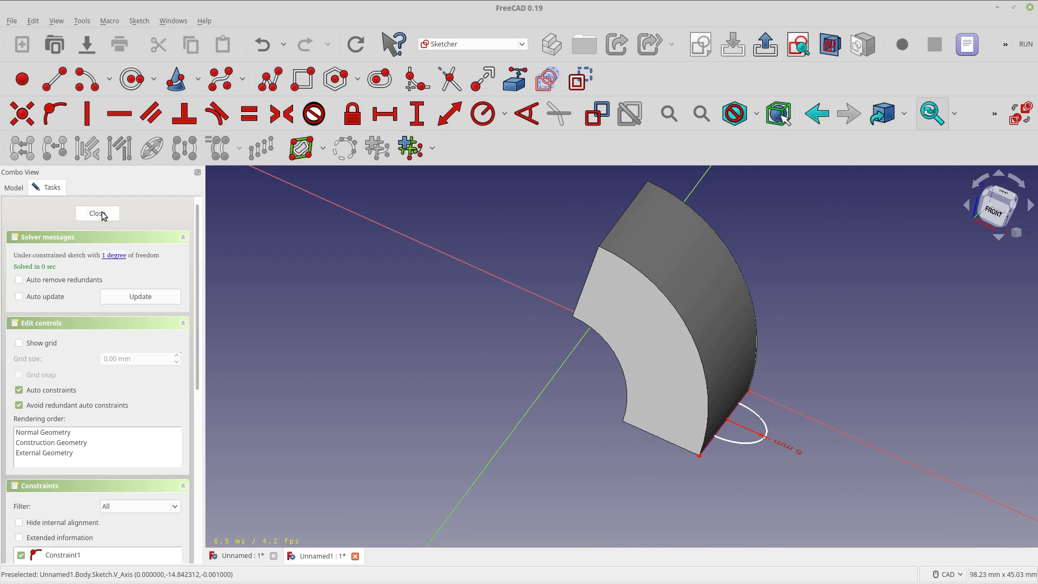
click(98, 213)
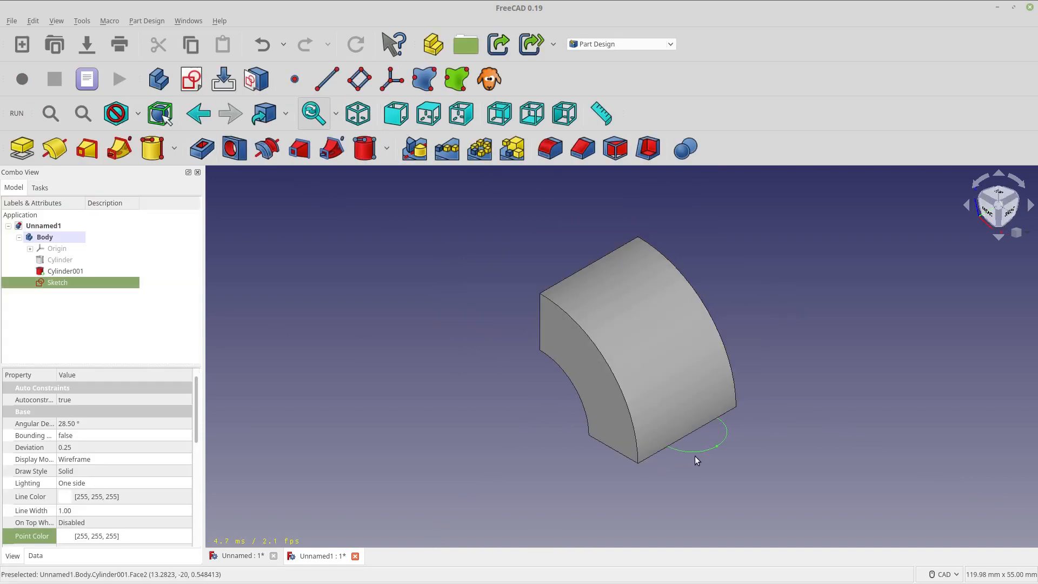
mouse_move(366, 213)
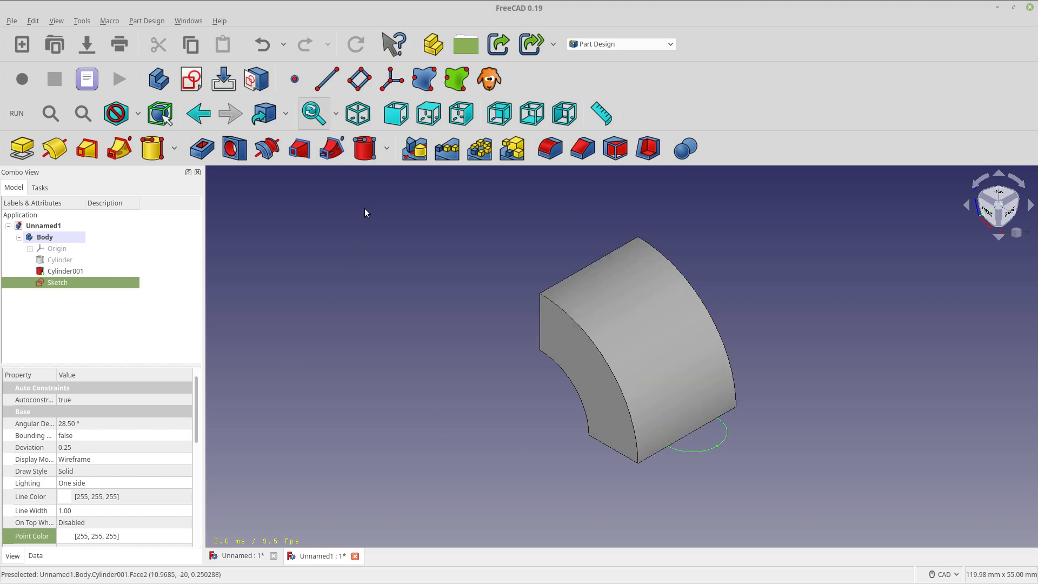
mouse_move(98, 305)
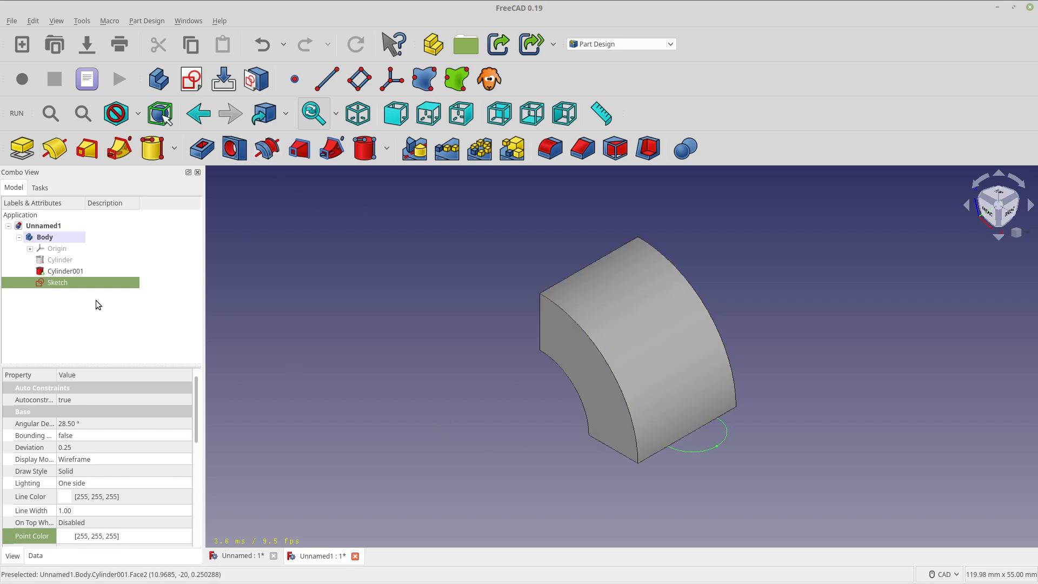
click(57, 282)
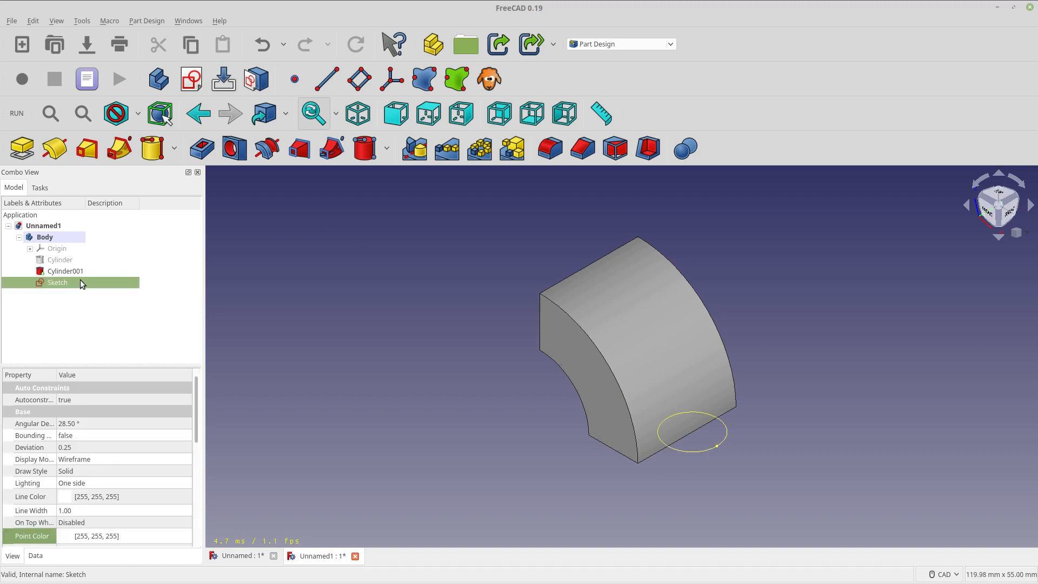
click(59, 260)
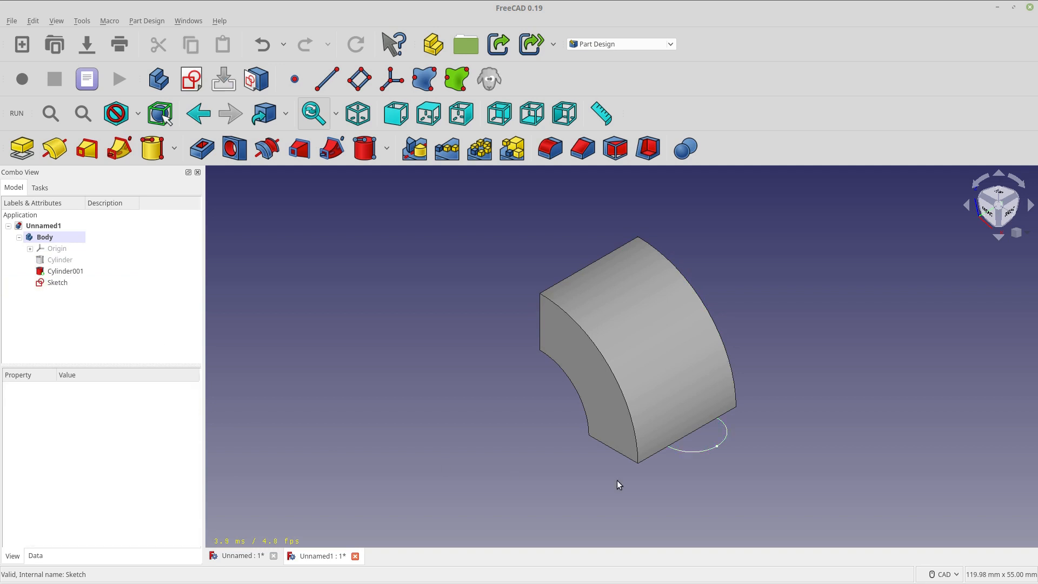
click(57, 283)
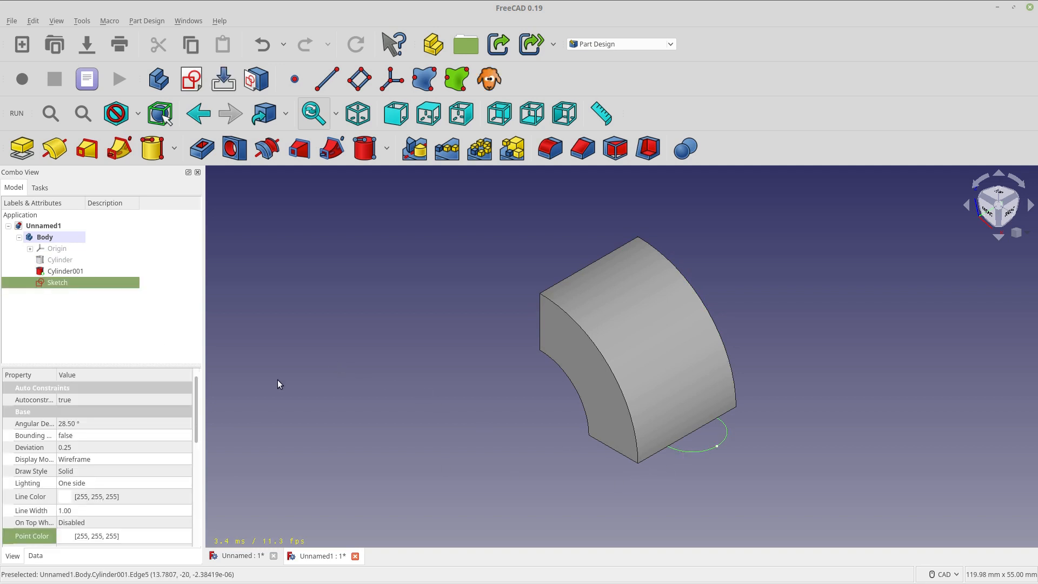
mouse_move(266, 148)
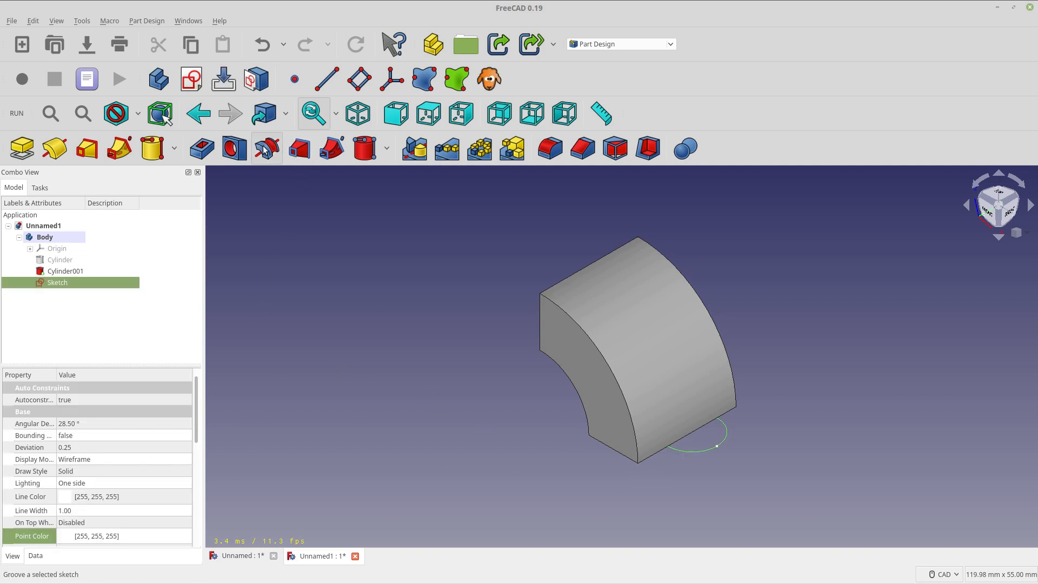
- Groove the circle sketch 360° about its vertical sketch axis after trying a reference edge, and confirm
click(265, 146)
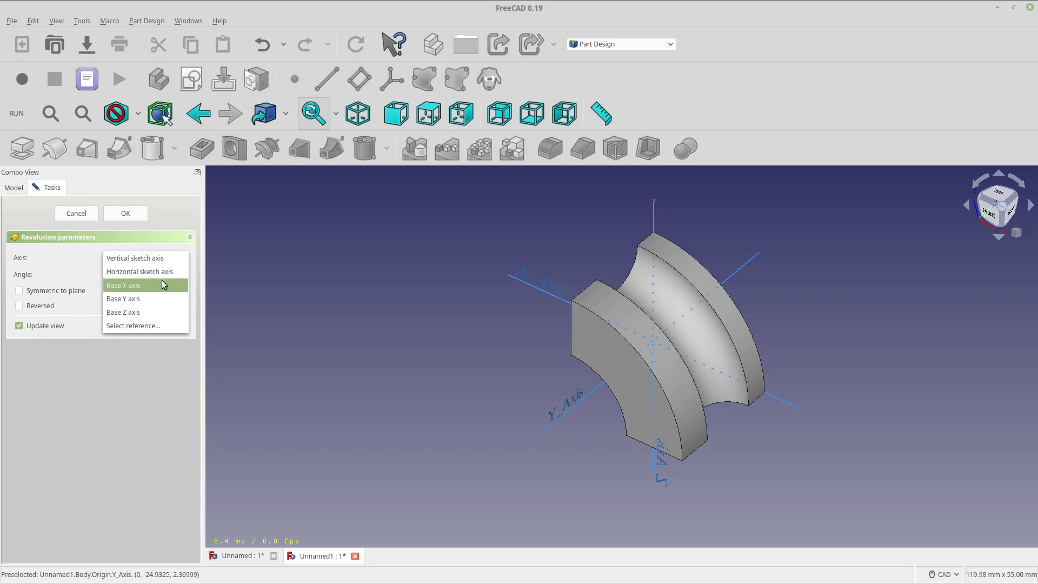
mouse_move(165, 268)
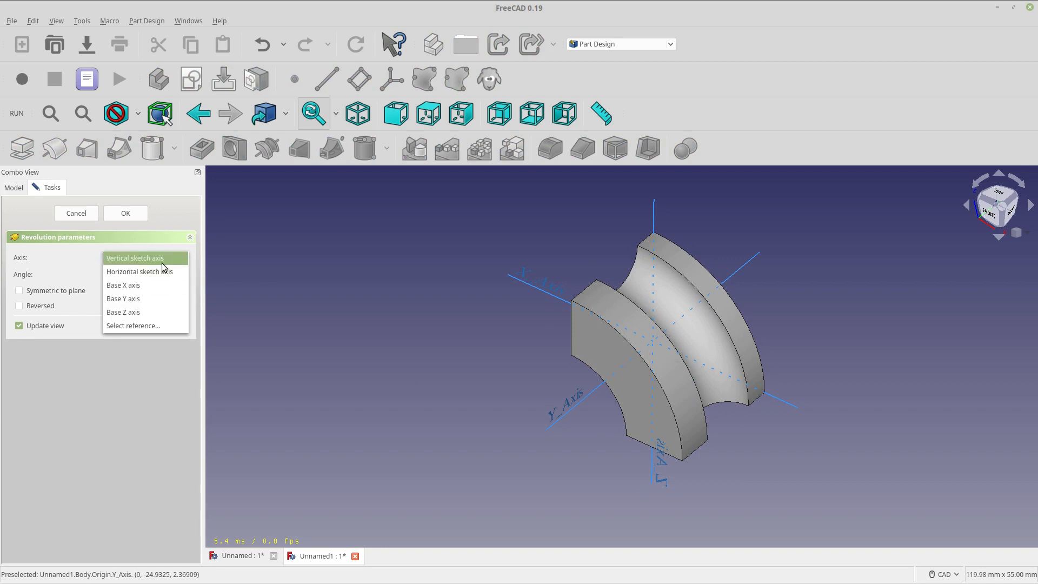
mouse_move(152, 289)
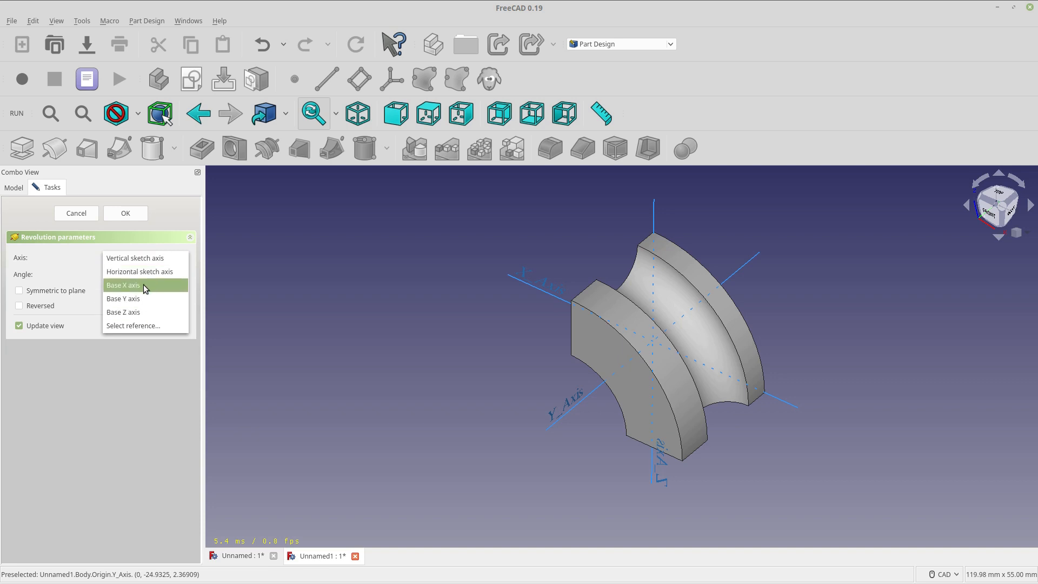
mouse_move(138, 330)
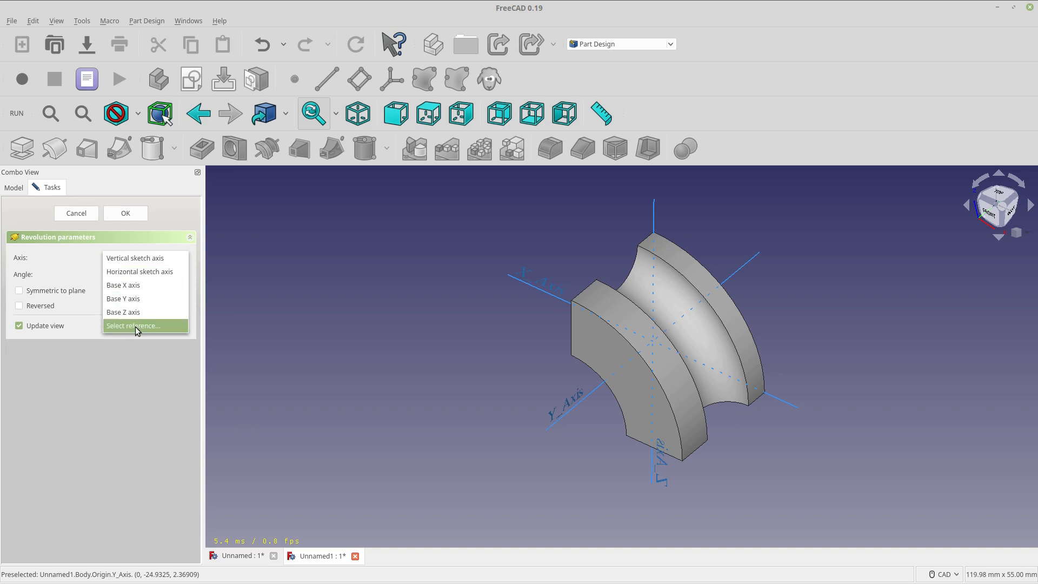
click(133, 325)
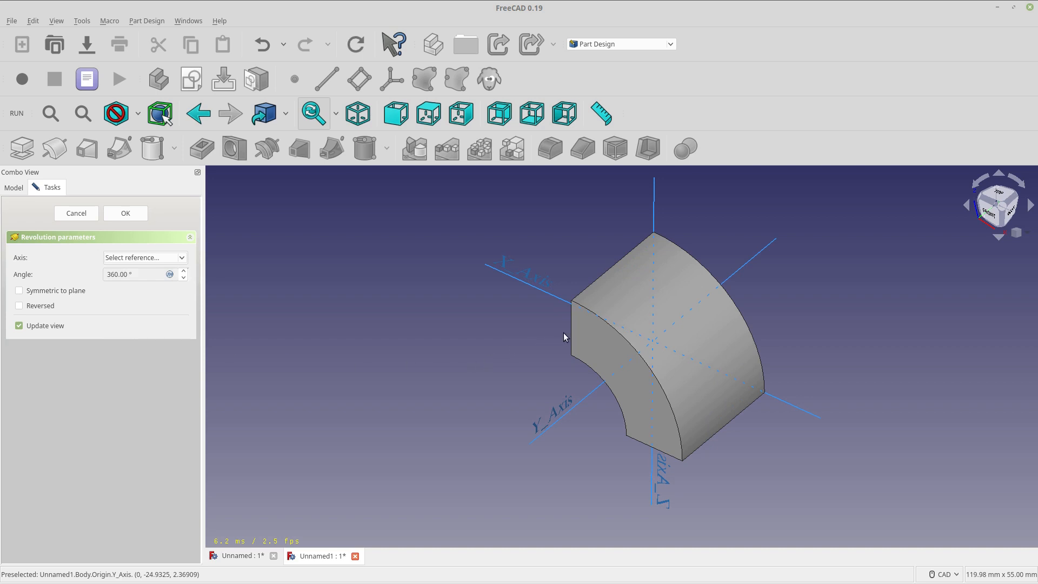
mouse_move(320, 358)
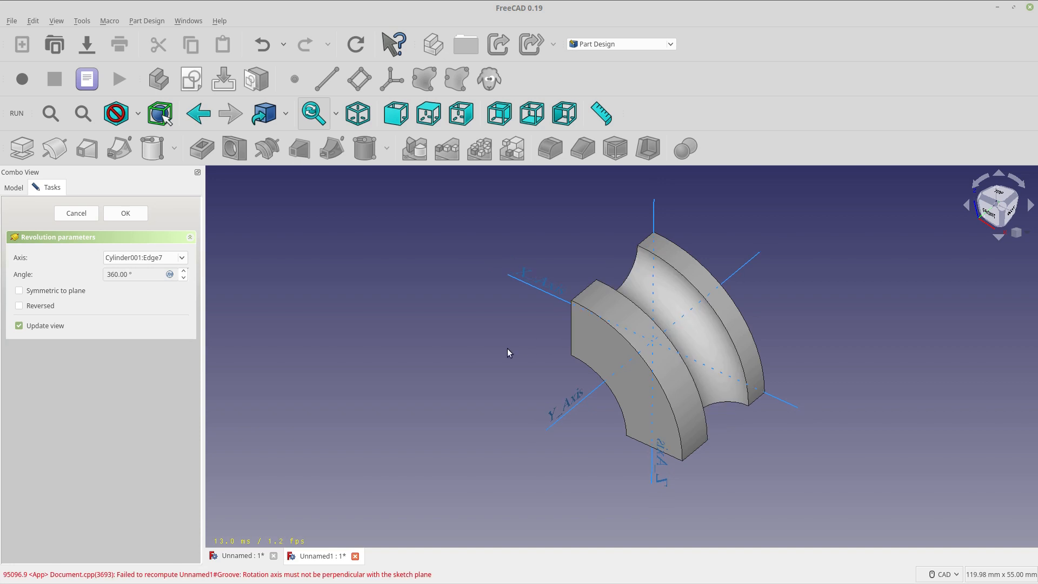
mouse_move(137, 263)
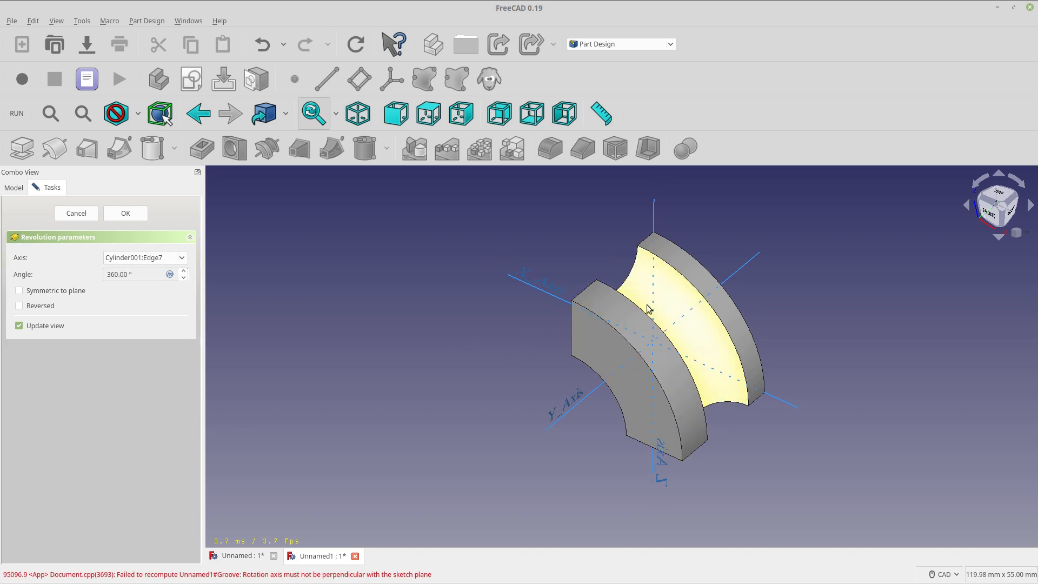
click(145, 258)
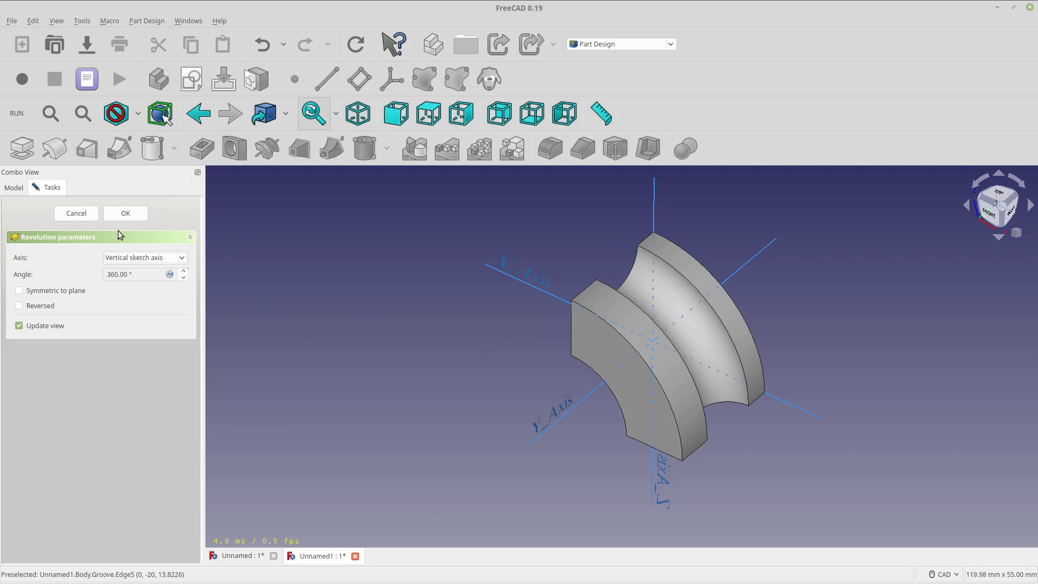
click(125, 213)
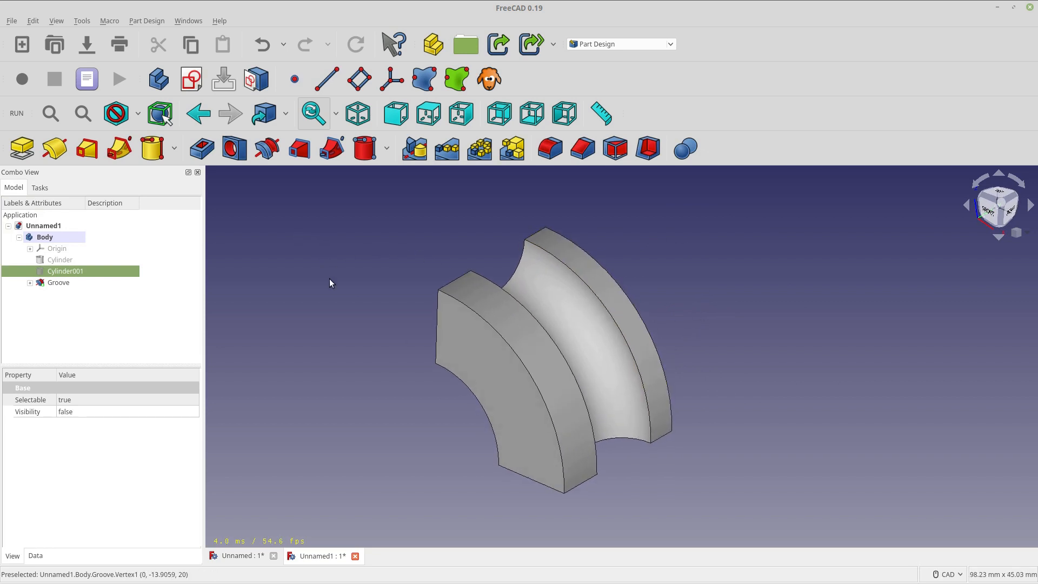
mouse_move(331, 298)
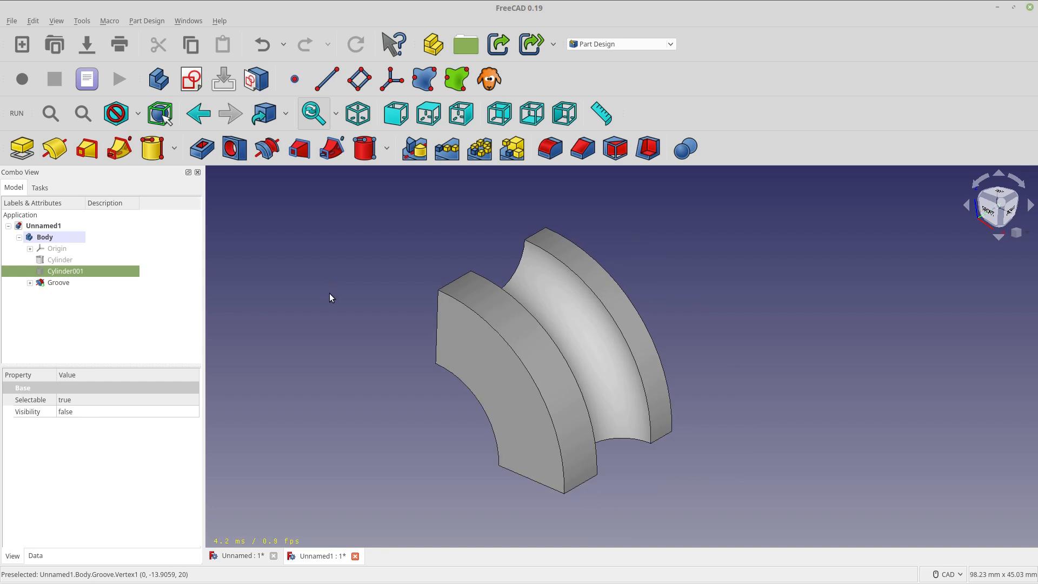
mouse_move(324, 303)
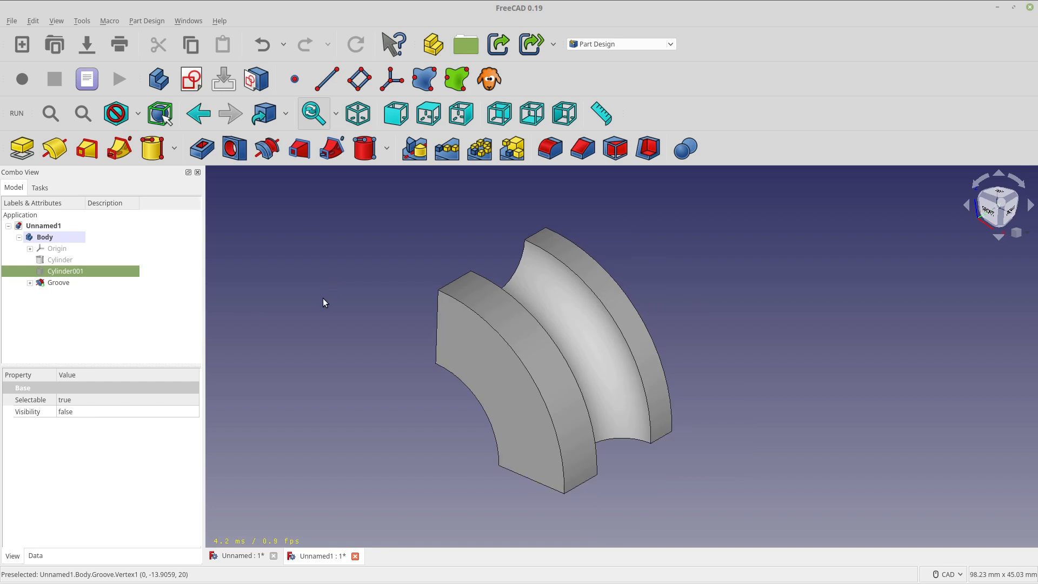
mouse_move(299, 327)
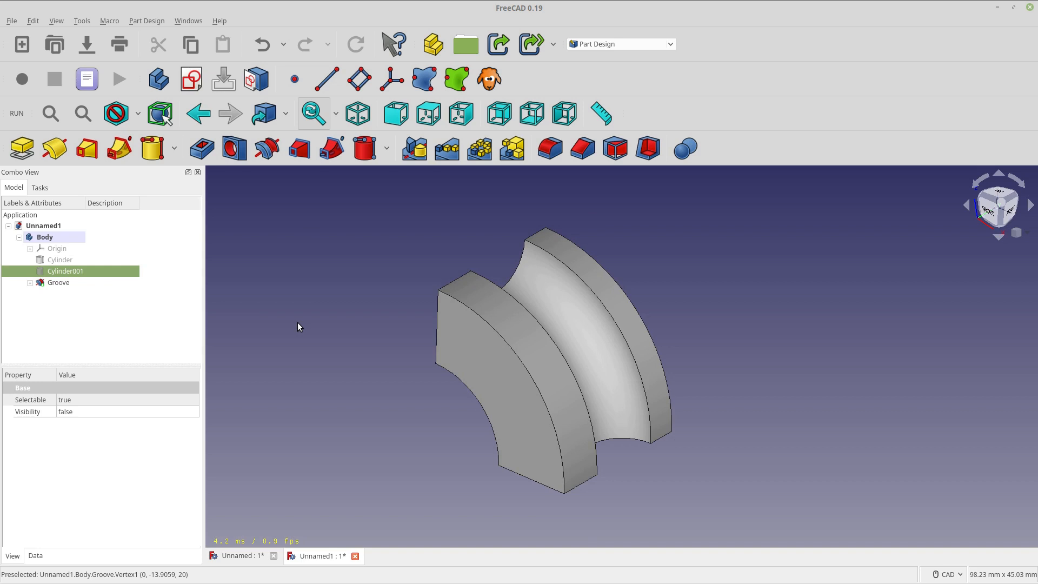
mouse_move(295, 326)
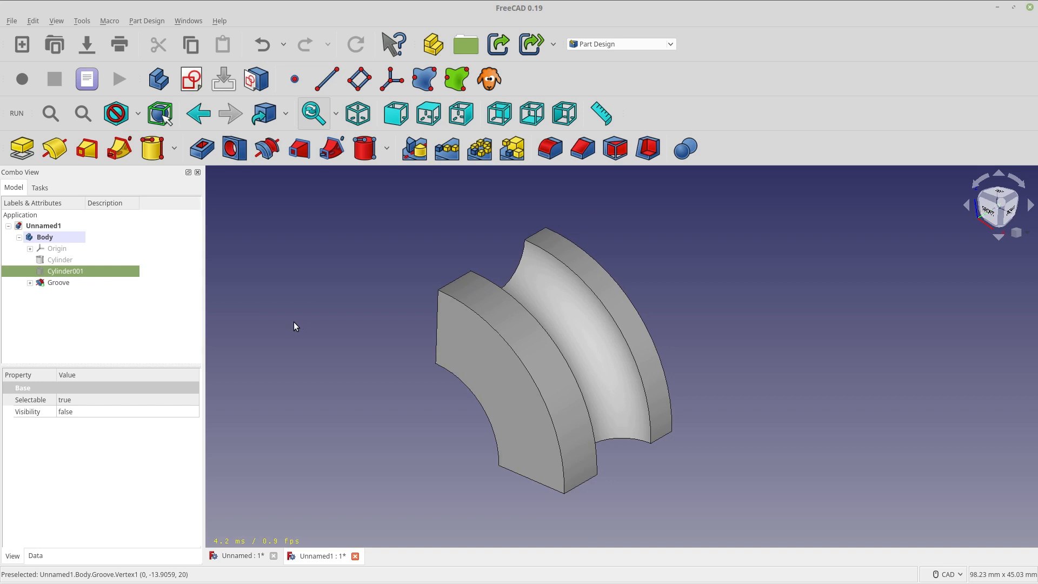
mouse_move(298, 325)
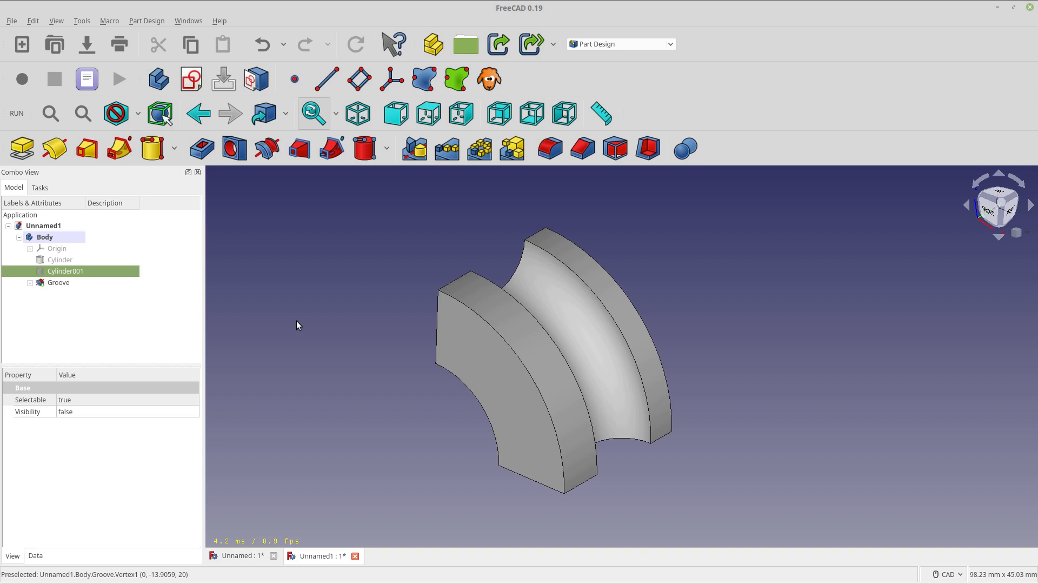
mouse_move(311, 320)
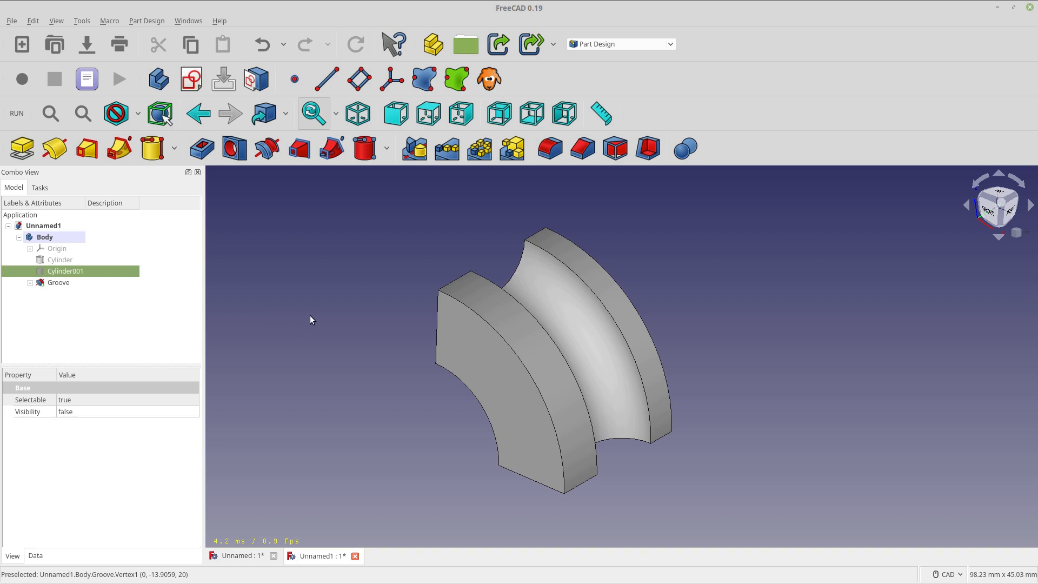
mouse_move(313, 315)
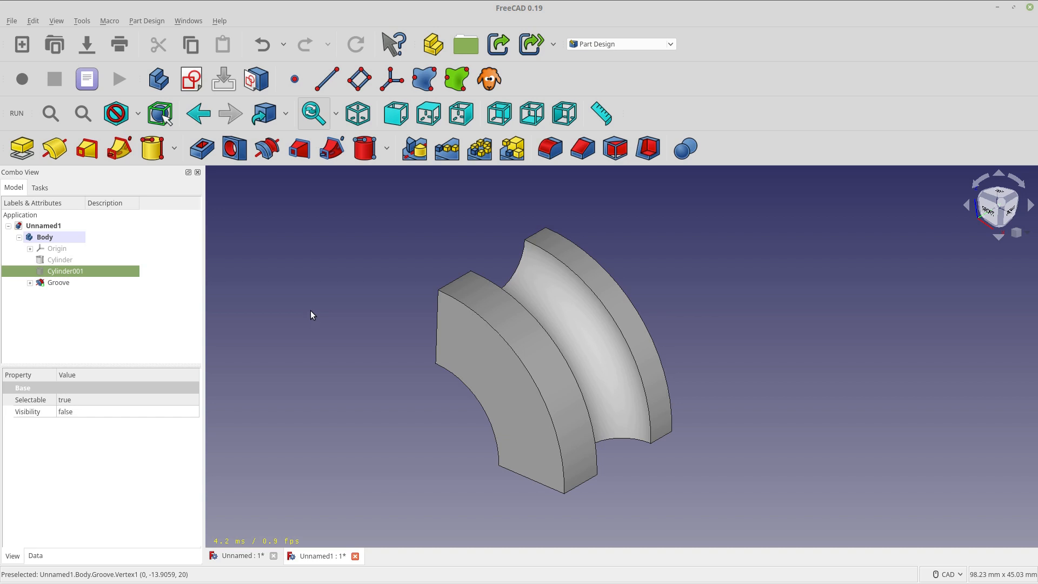
mouse_move(315, 318)
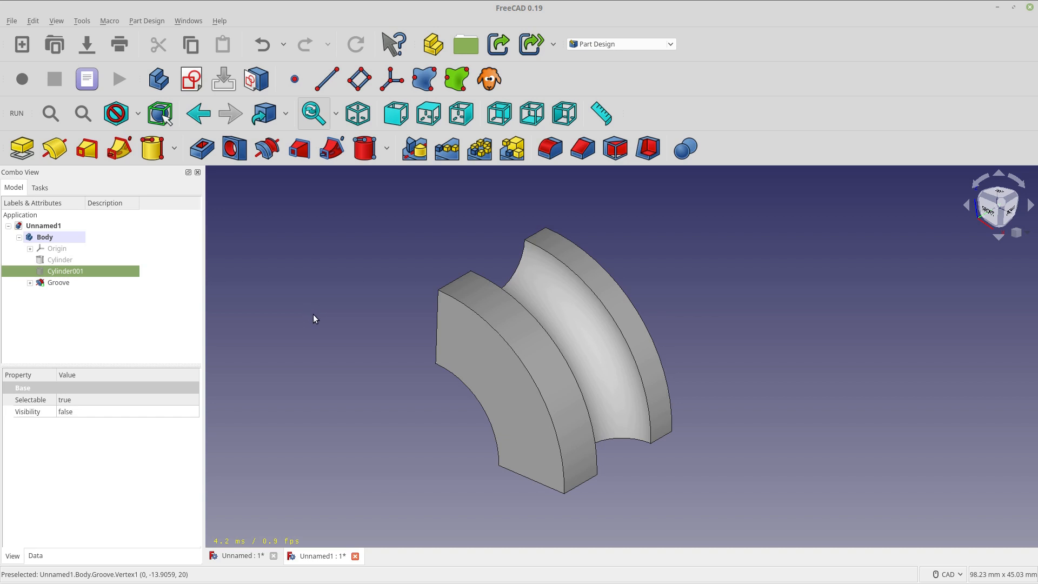
mouse_move(324, 305)
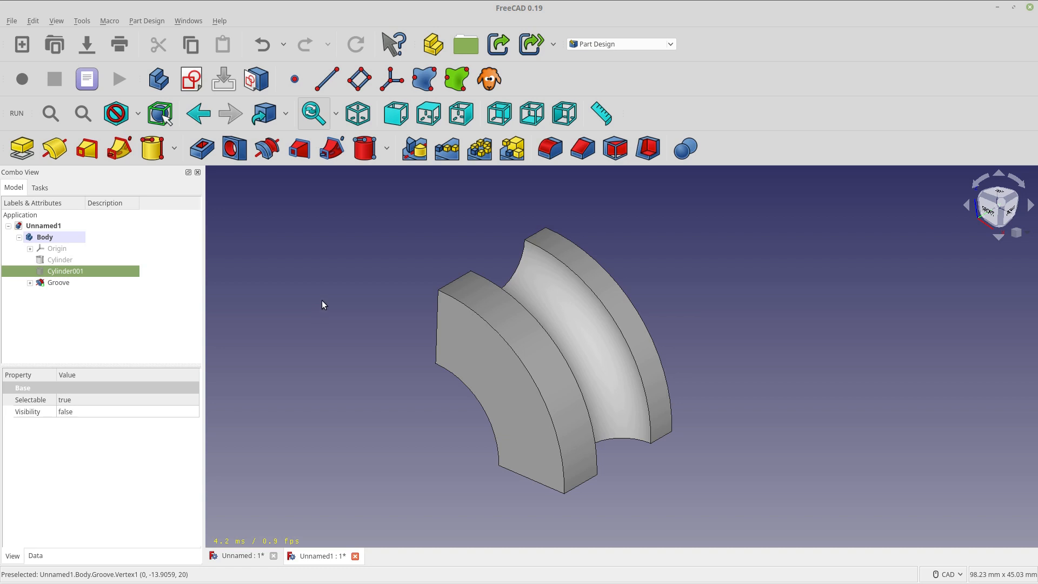
mouse_move(315, 302)
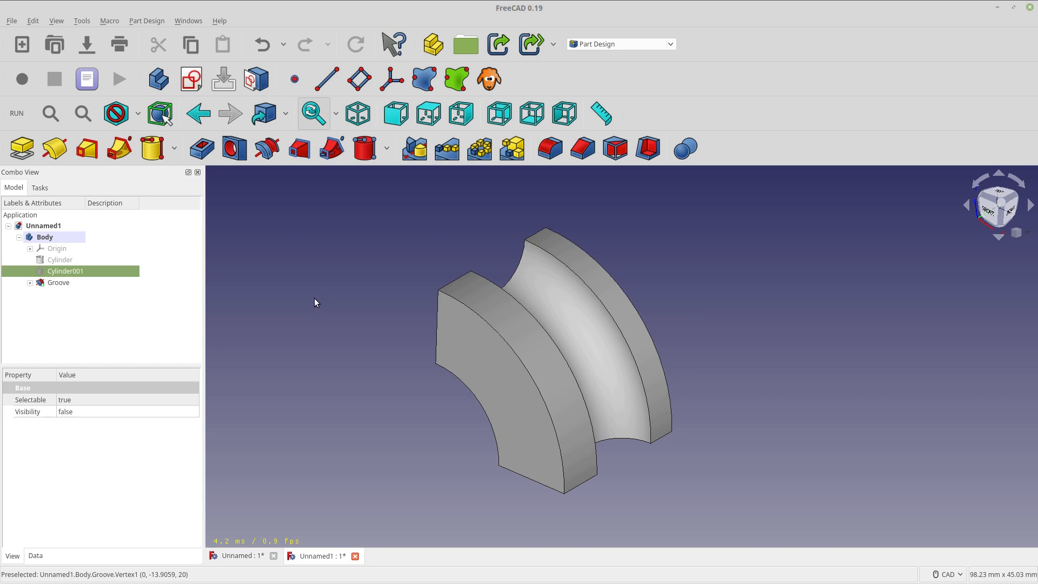
mouse_move(281, 377)
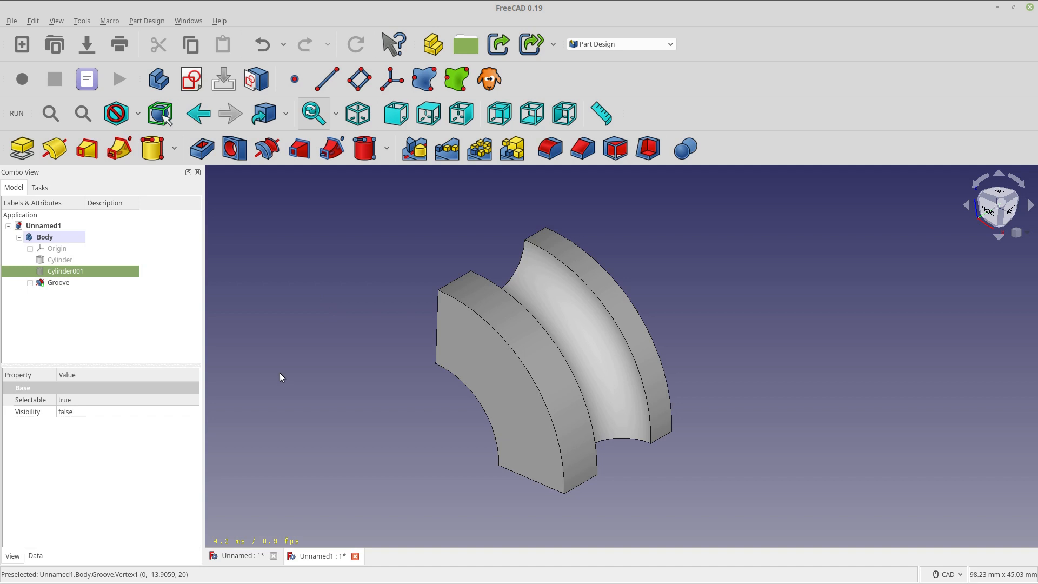
mouse_move(184, 333)
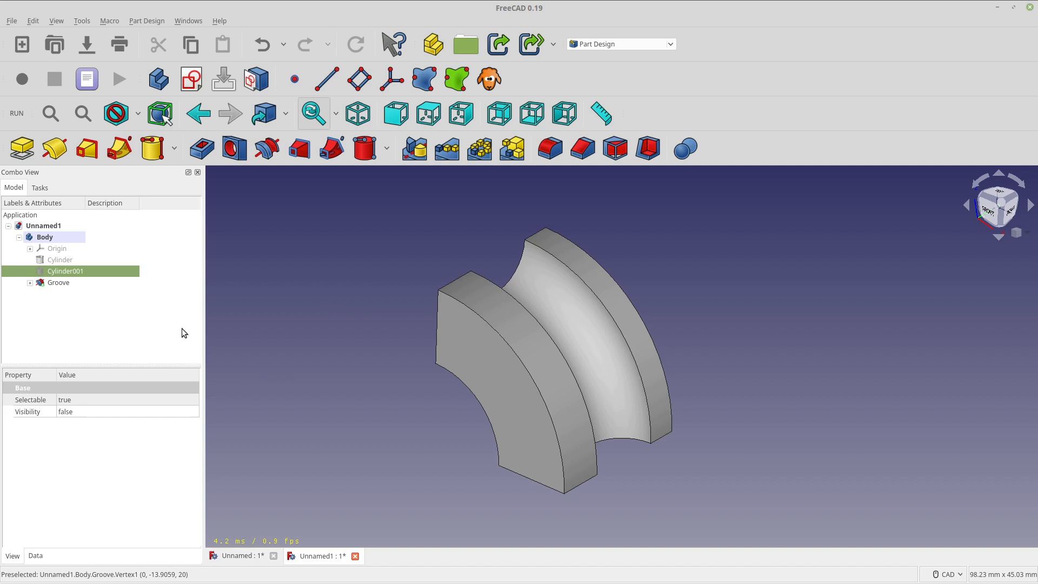